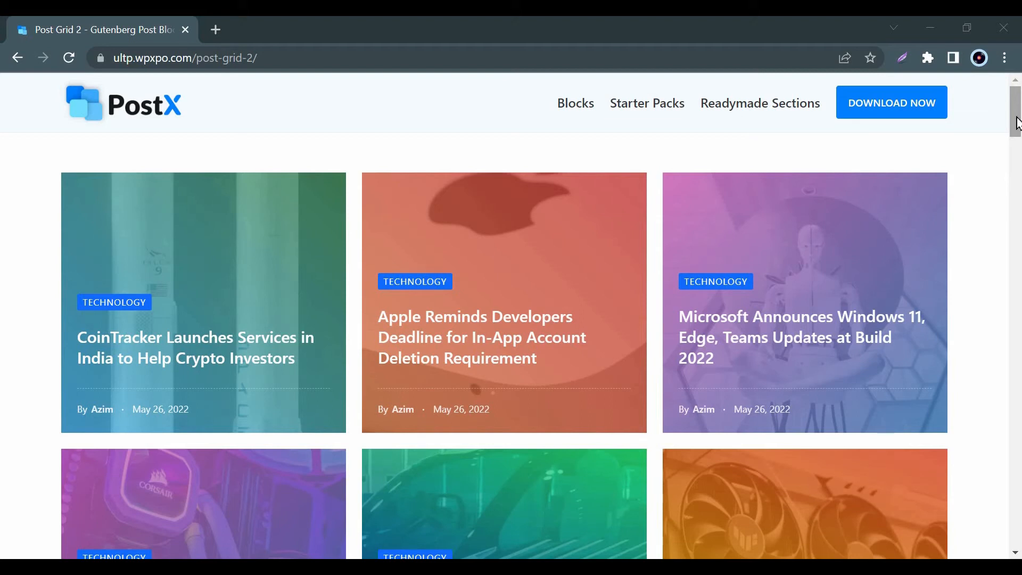
Step: Find the PostX – Gutenberg Post Grid Blocks card in the postx results and activate it
scroll("down", 3)
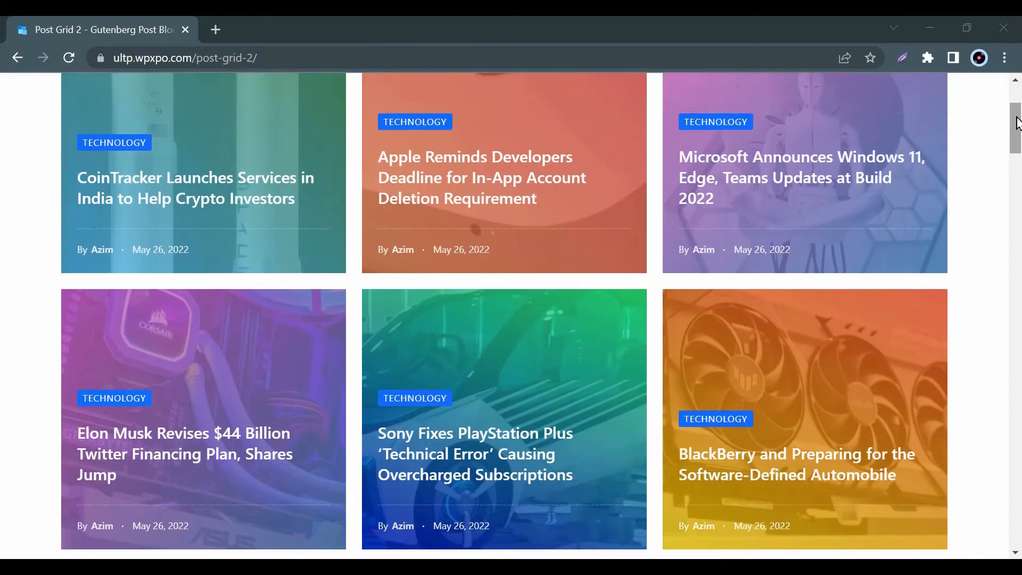
scroll("down", 3)
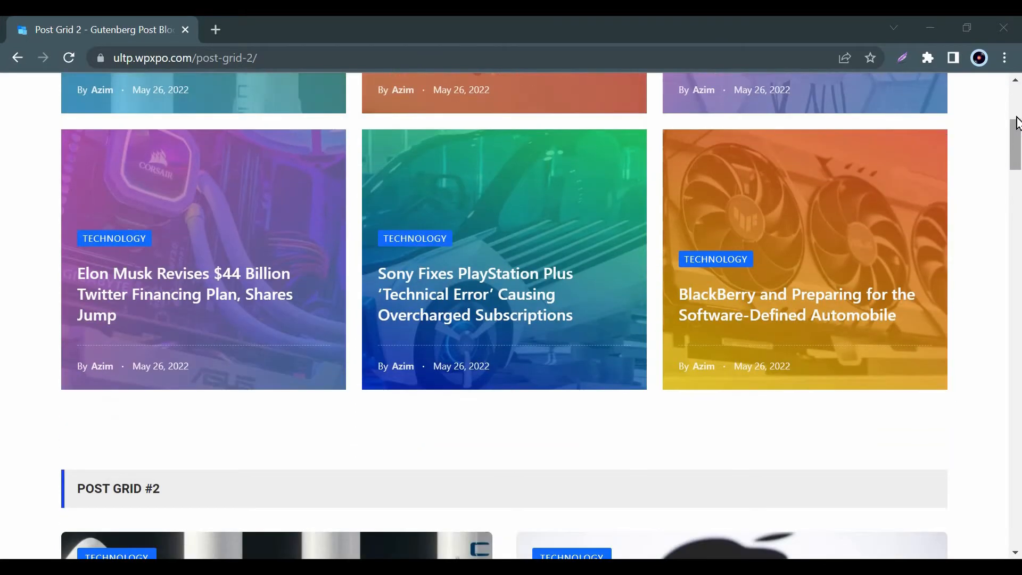
scroll("down", 3)
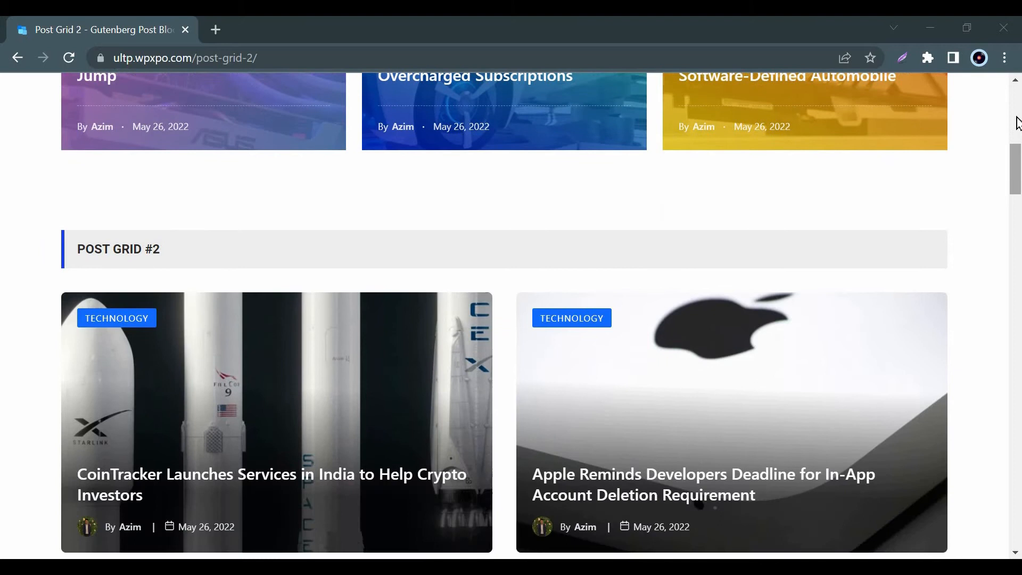
scroll("down", 3)
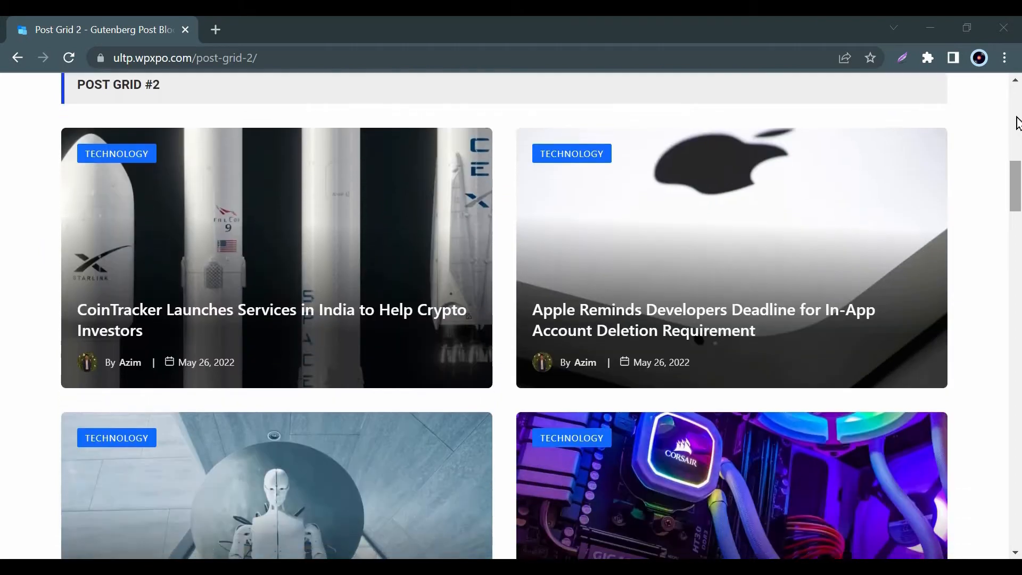
scroll("down", 3)
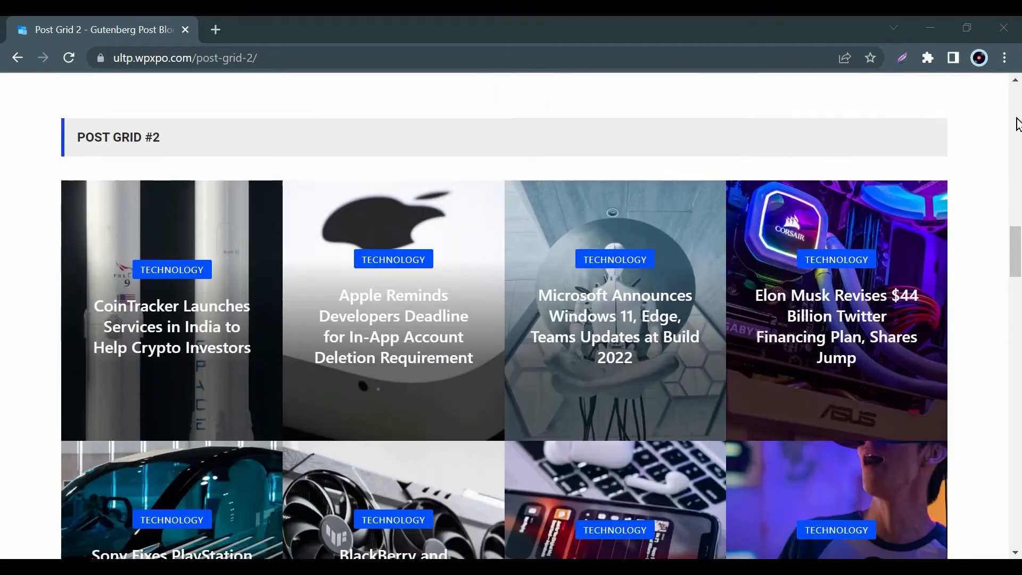
scroll("down", 3)
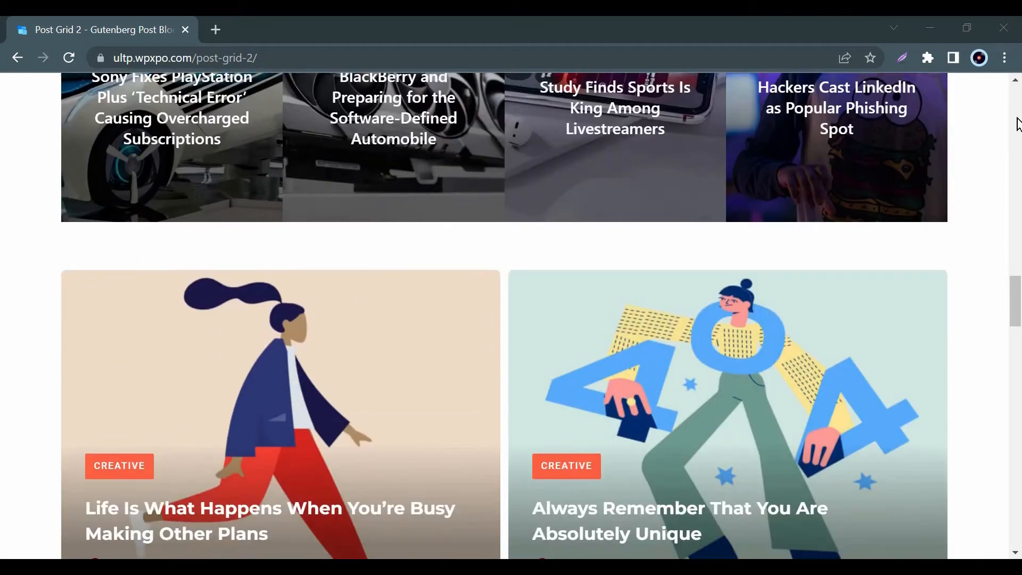
scroll("down", 3)
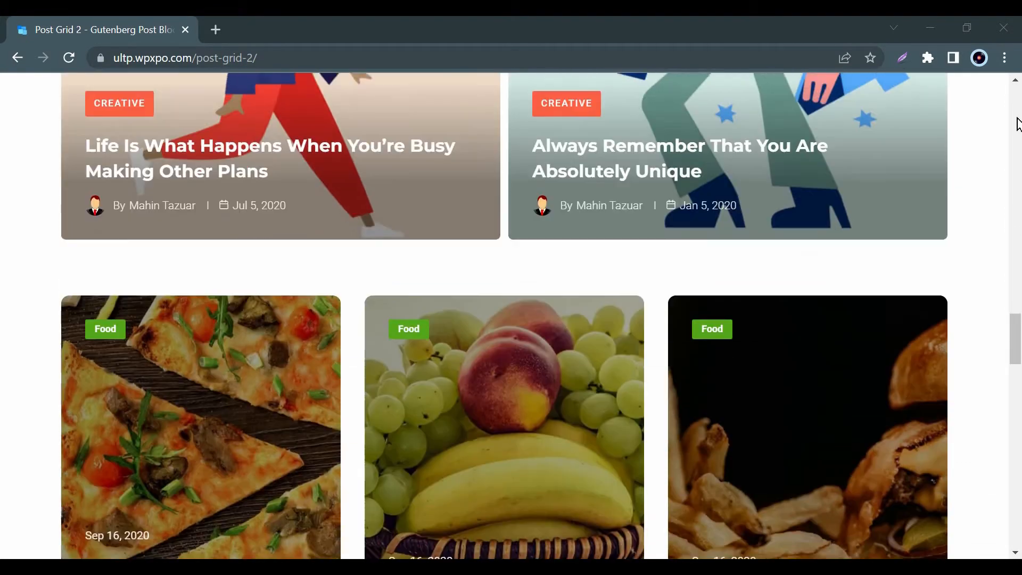
scroll("down", 3)
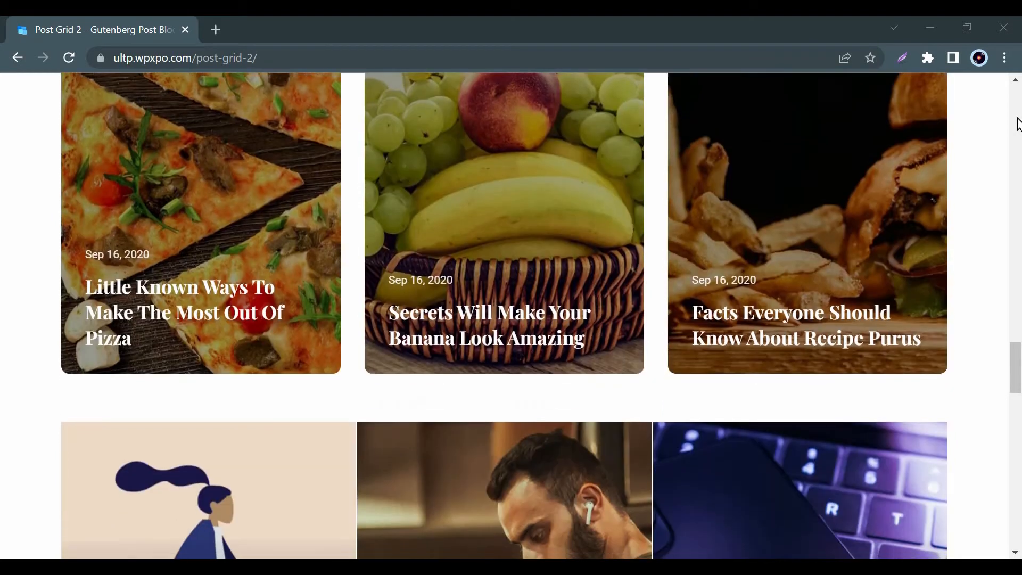
scroll("down", 3)
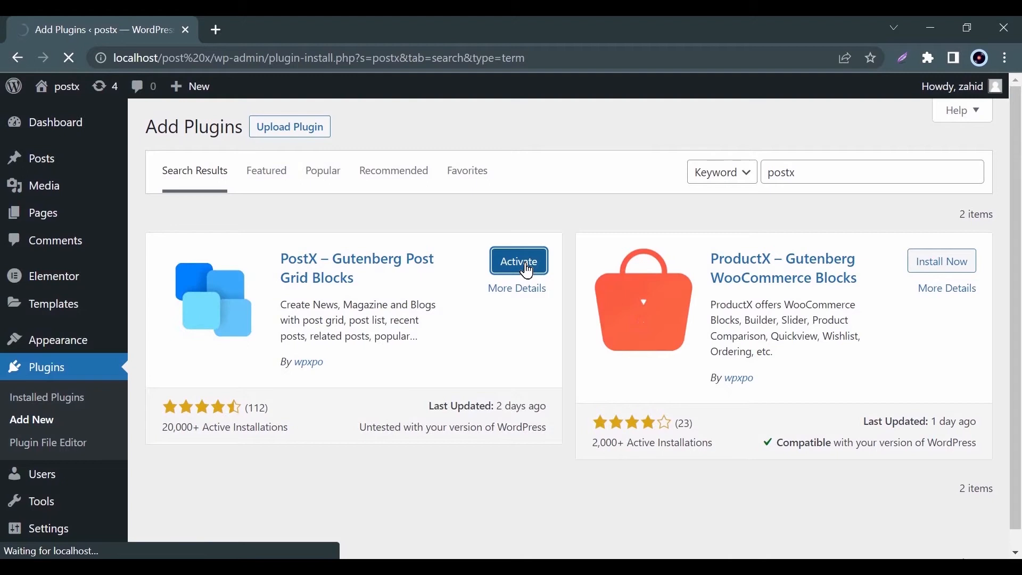
left_click(518, 261)
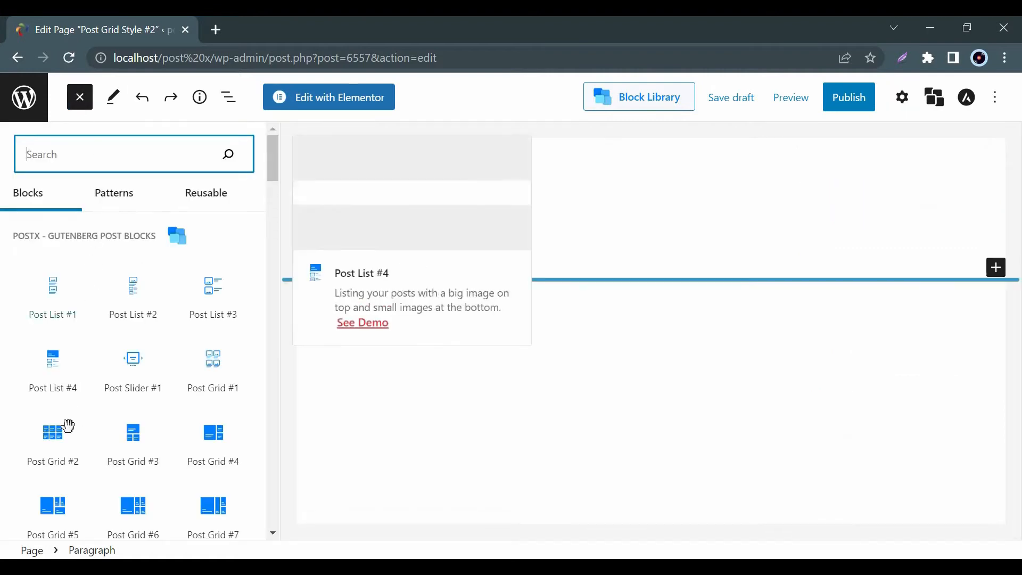
Step: Insert a Post Grid #2 block and choose Show more settings from its options menu
left_click(52, 444)
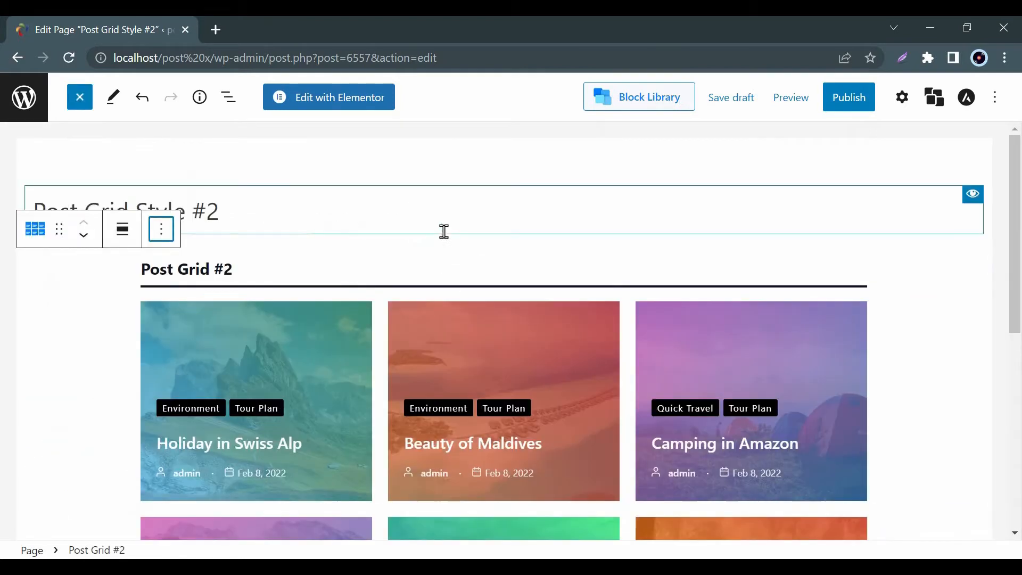
left_click(160, 229)
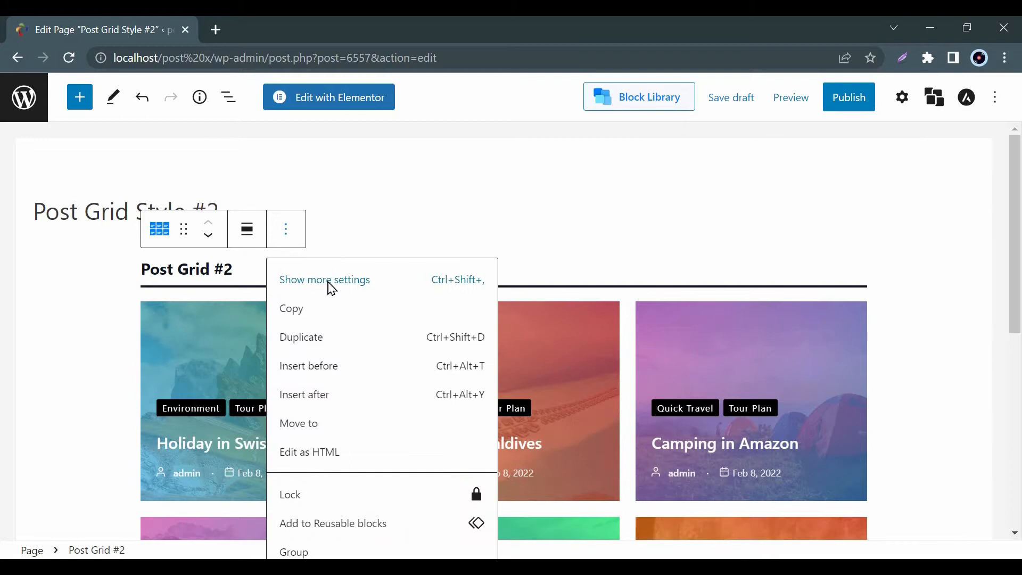
left_click(325, 280)
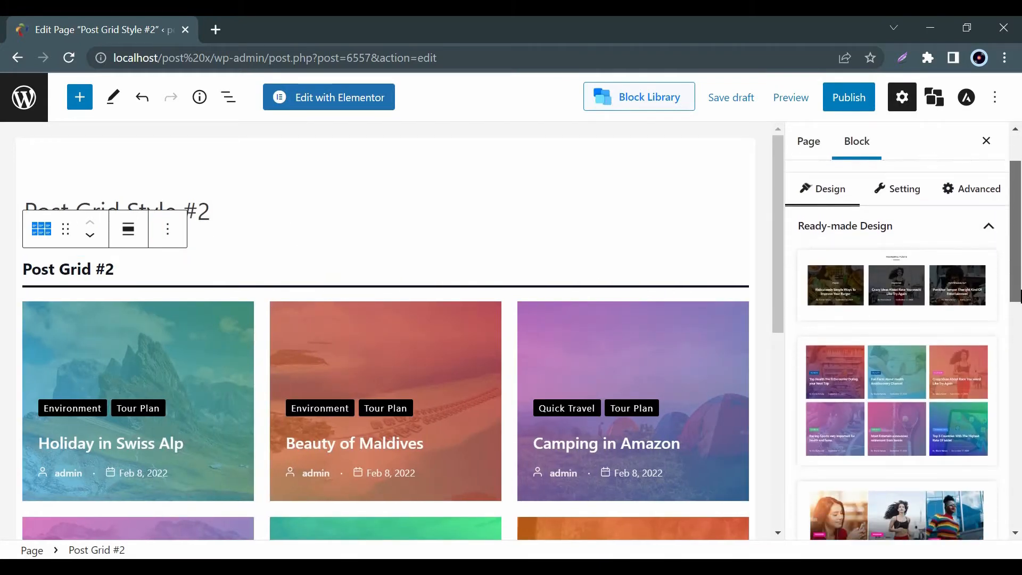
Step: Set Column Gap to 18 px, toggling Heading and Category off and back on
scroll("down", 3)
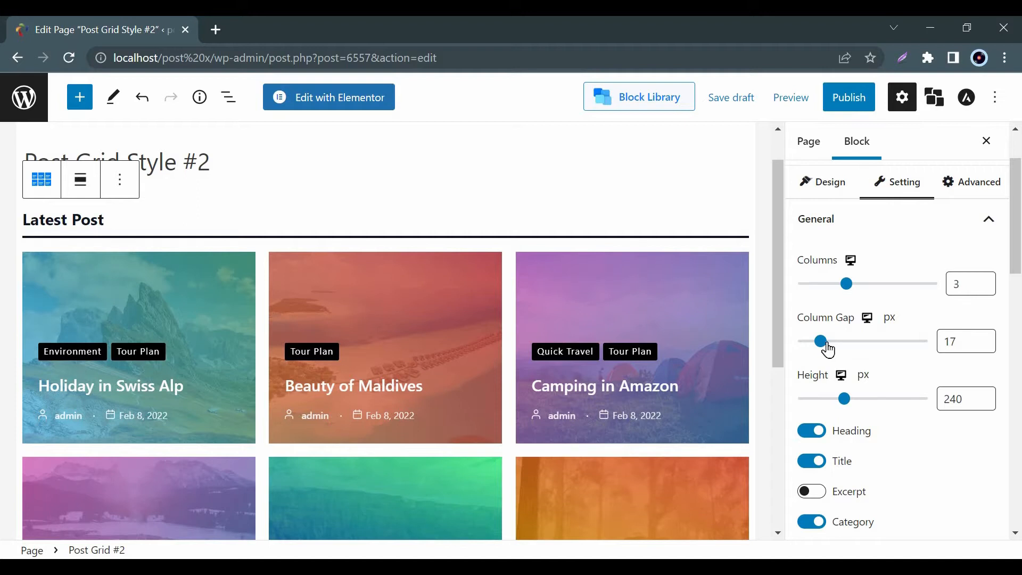
left_click_drag(848, 340, 820, 340)
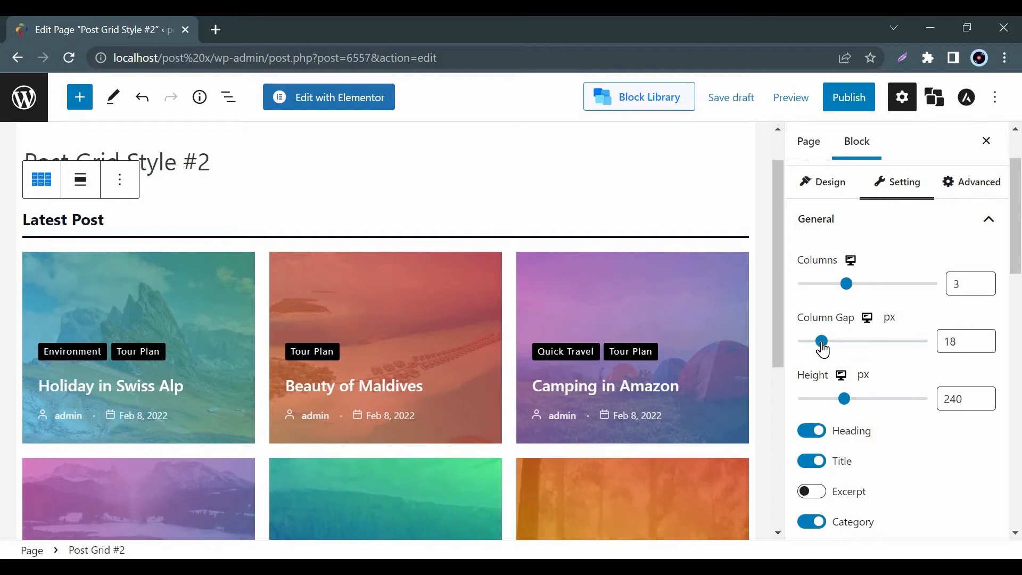
scroll("down", 3)
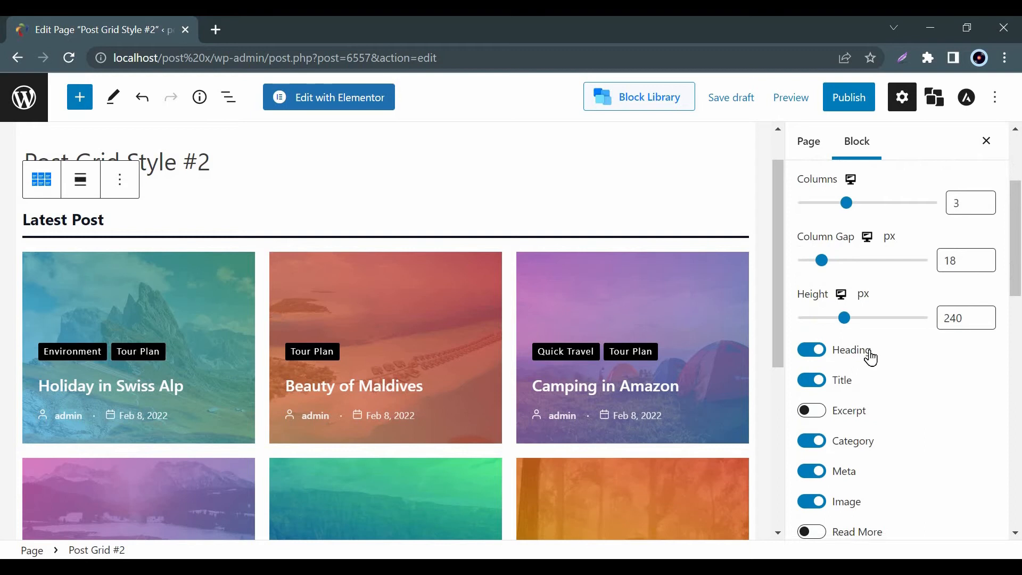
left_click(811, 350)
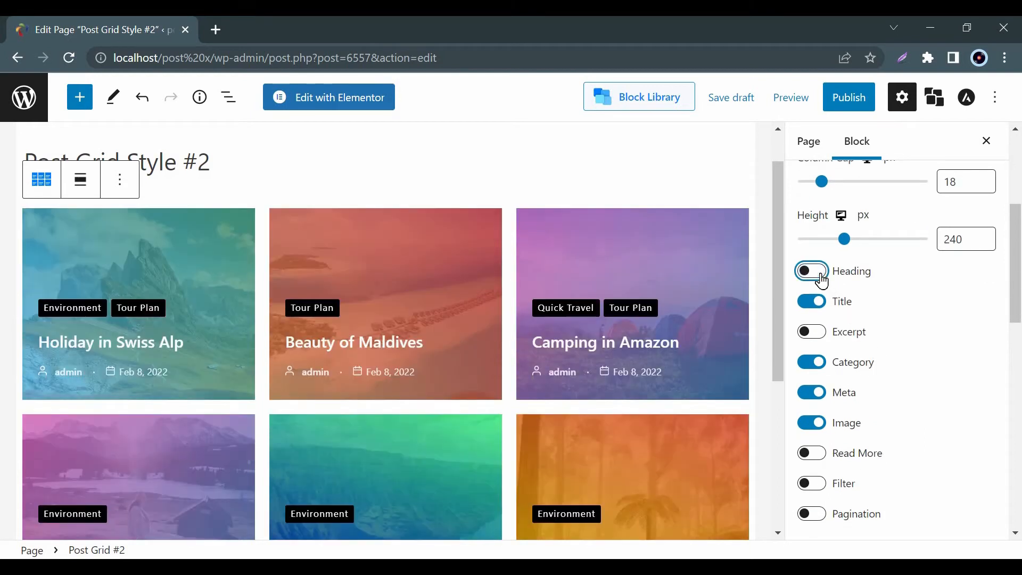
left_click(811, 271)
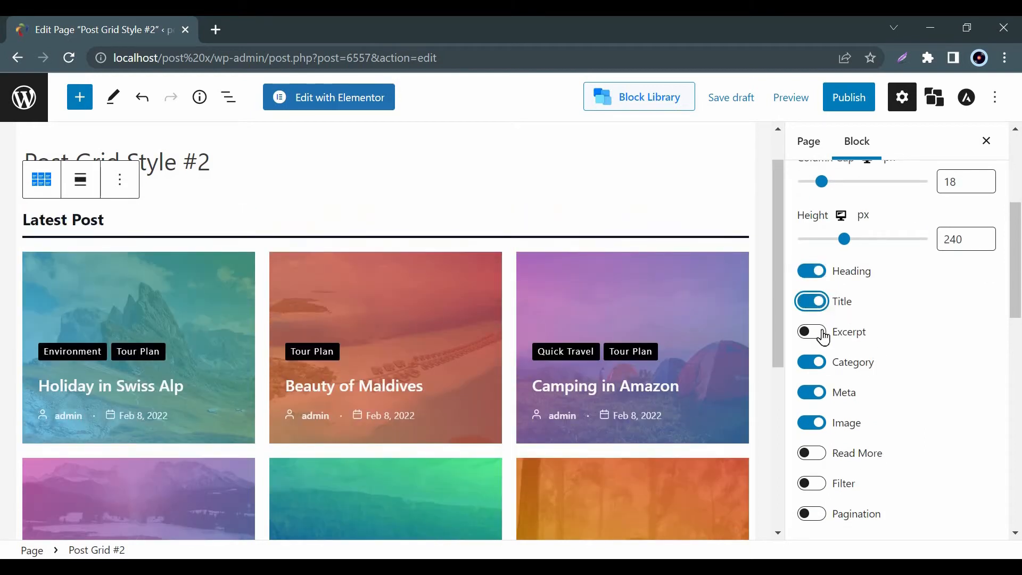
left_click(811, 362)
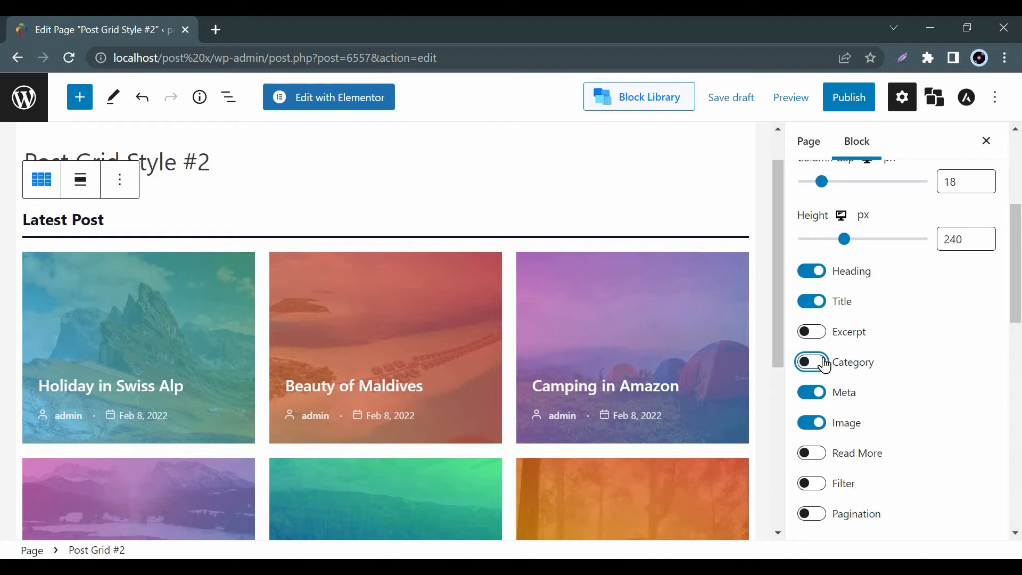
left_click(811, 362)
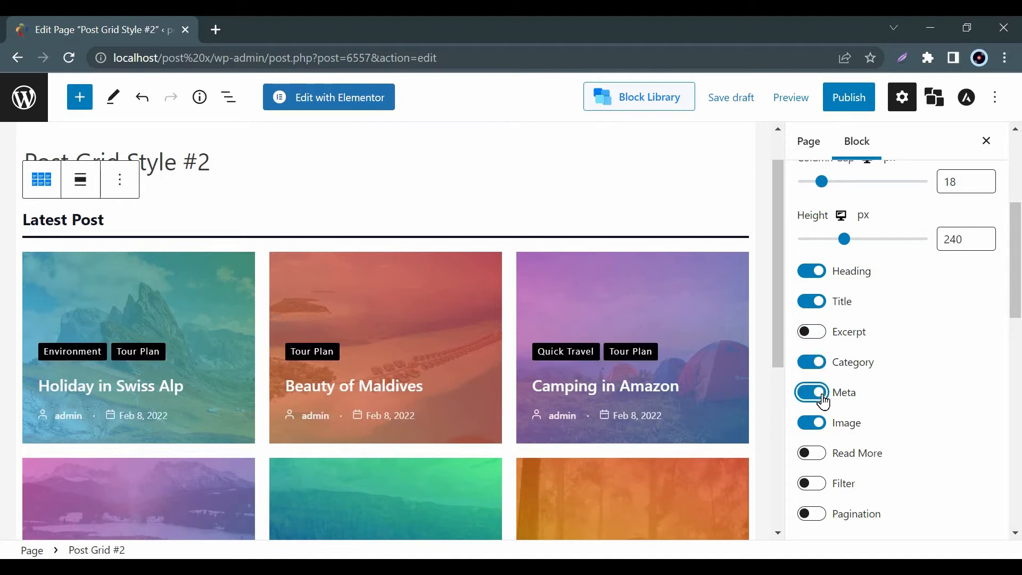
left_click(811, 271)
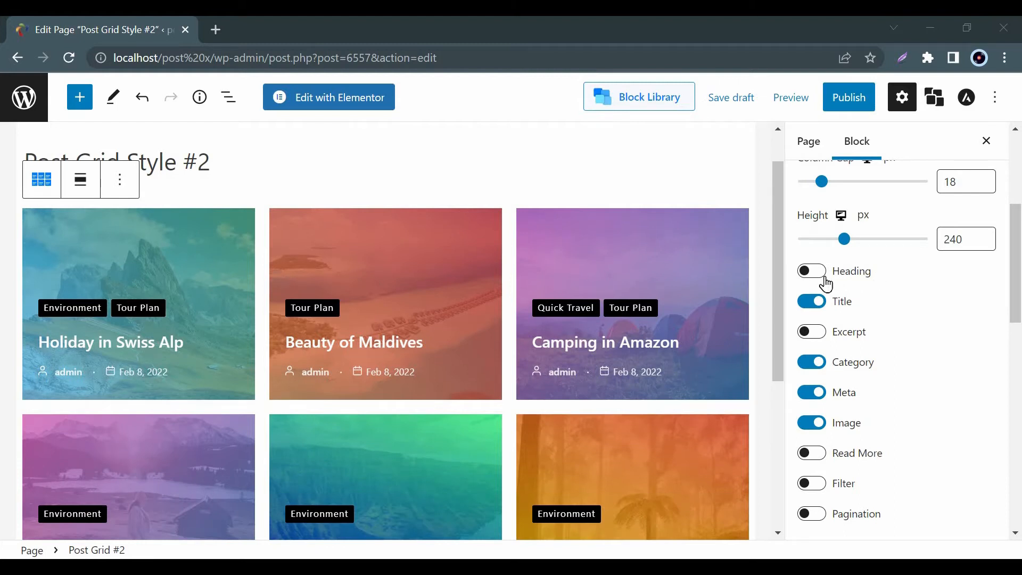
mouse_move(820, 284)
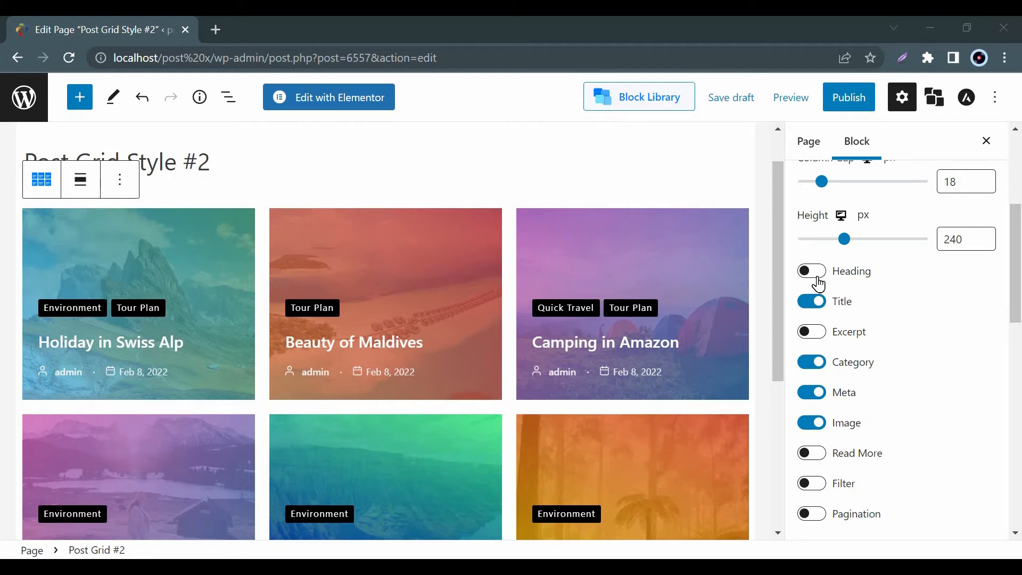
left_click(811, 271)
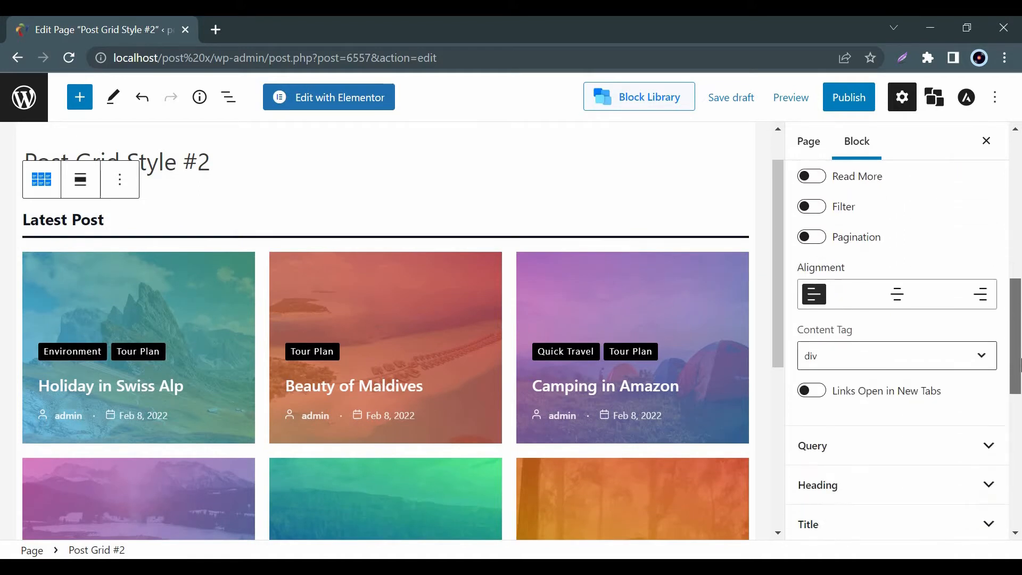
left_click(817, 379)
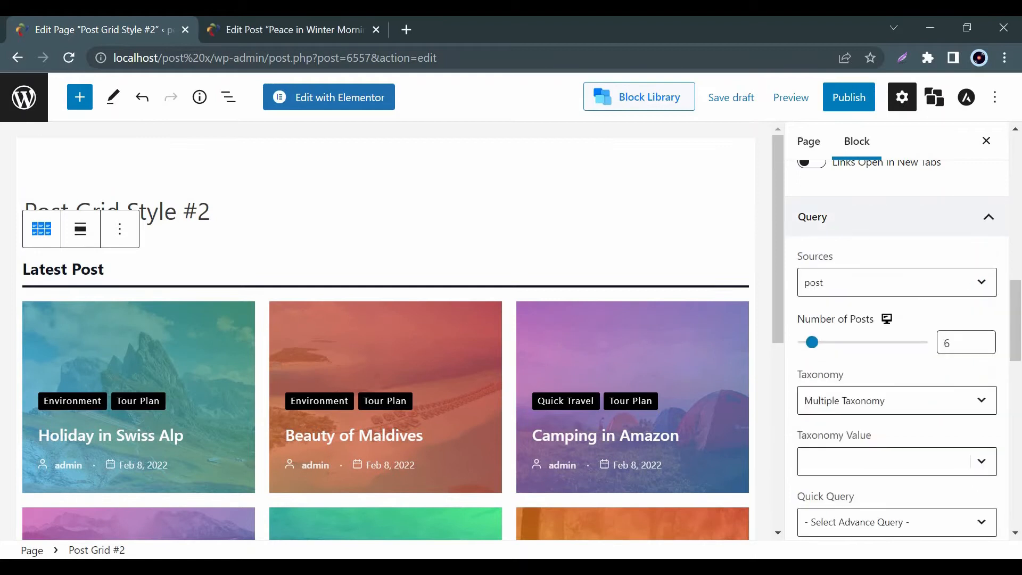
Step: Keep post as the source with 6 posts, and change Taxonomy to category
left_click(893, 282)
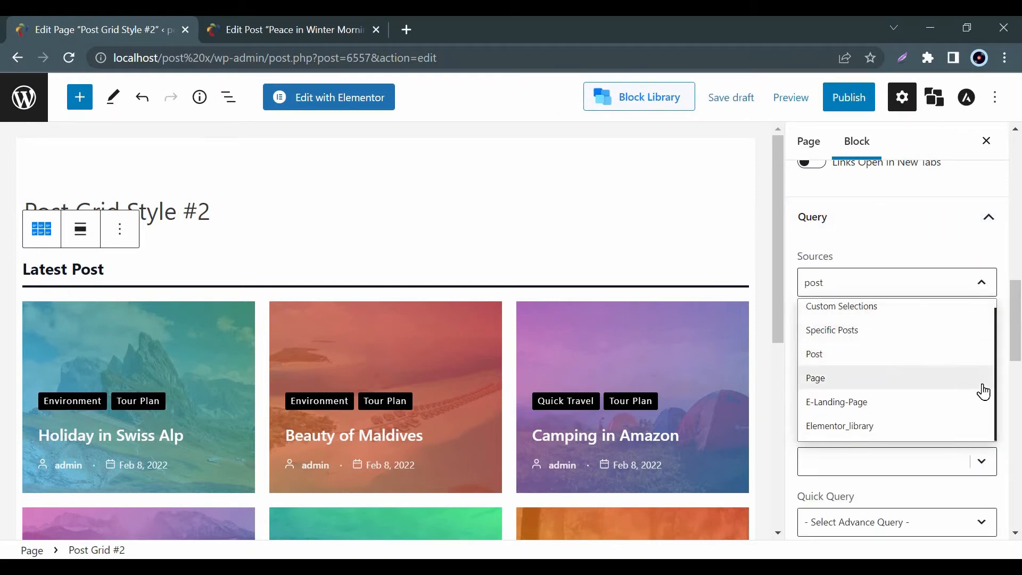
left_click(814, 354)
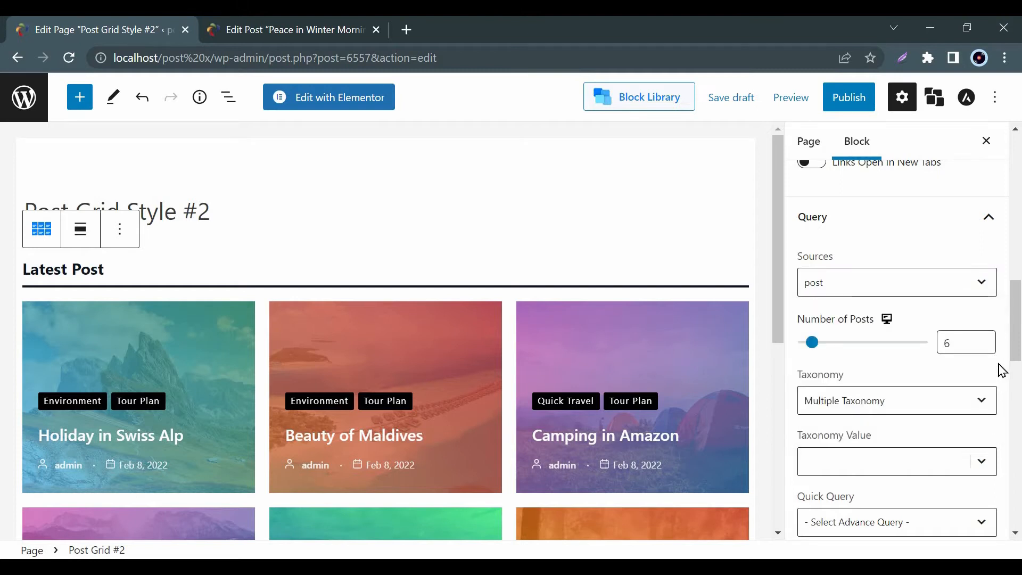
scroll("down", 3)
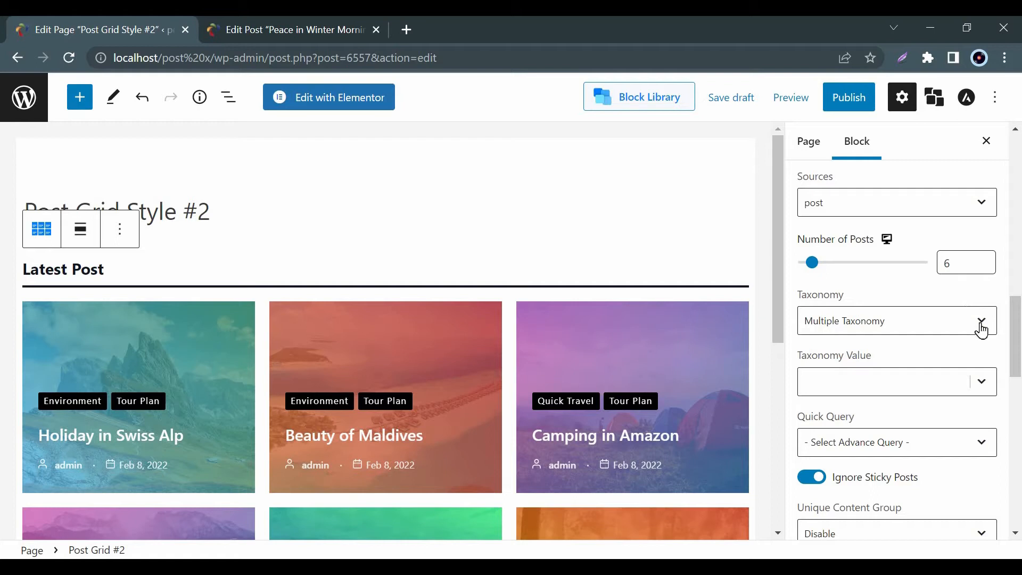
left_click(976, 320)
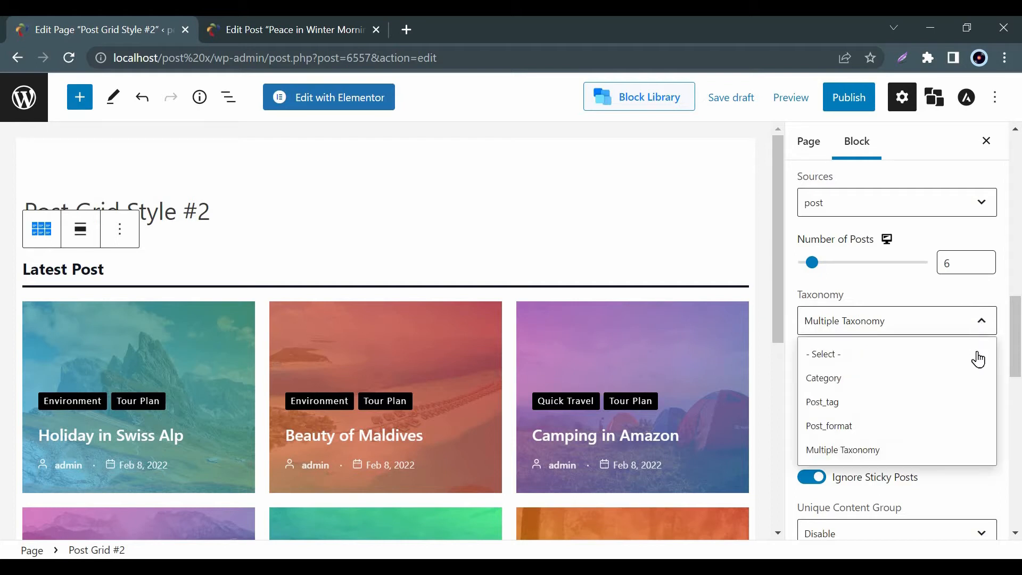
left_click(842, 449)
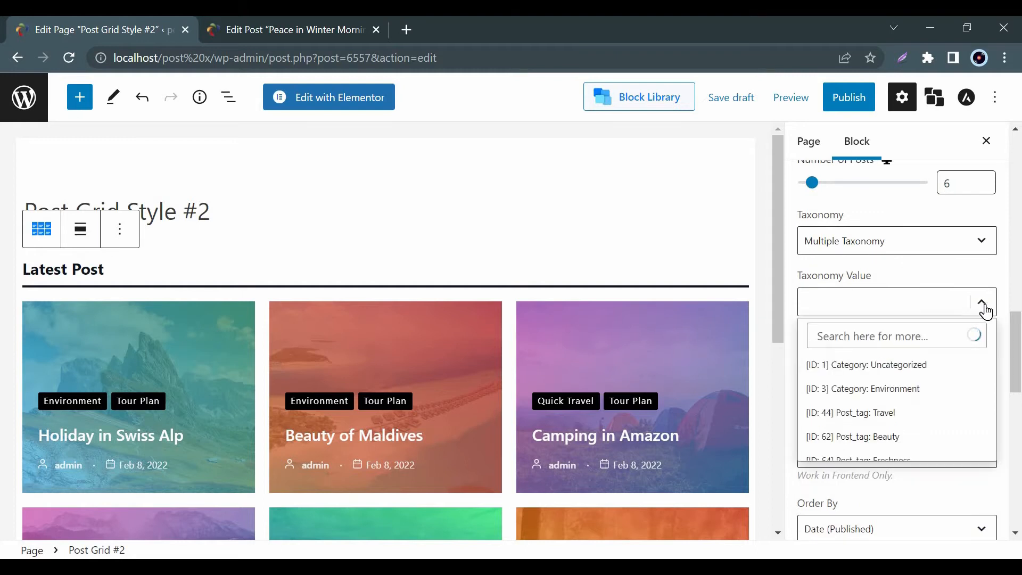
left_click(862, 389)
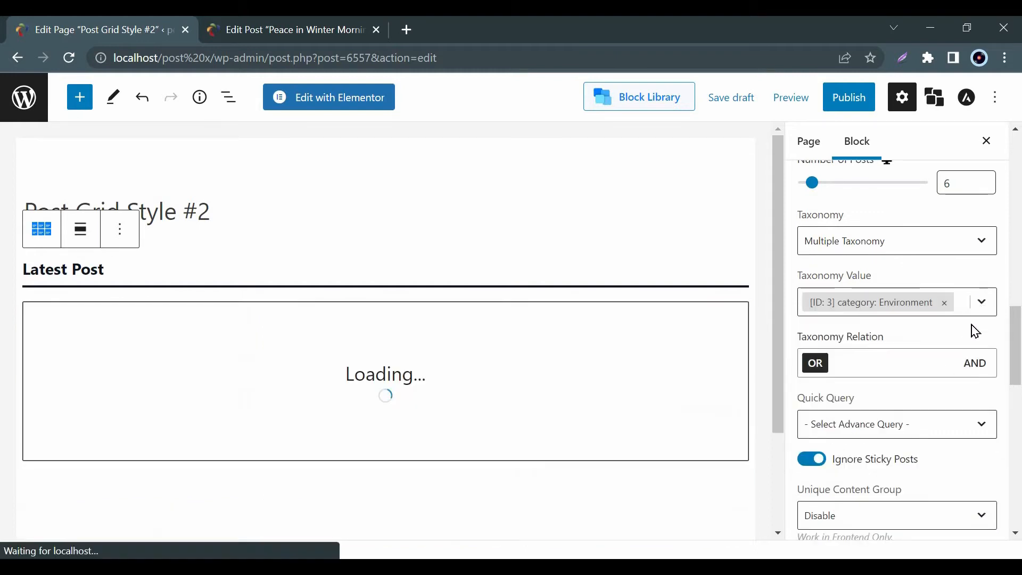
left_click(981, 302)
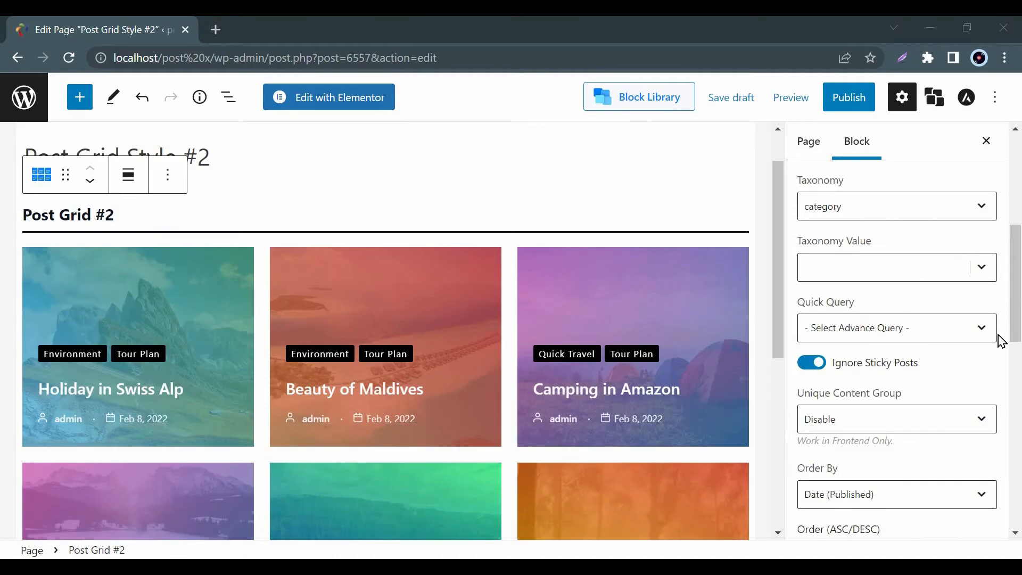
left_click(897, 328)
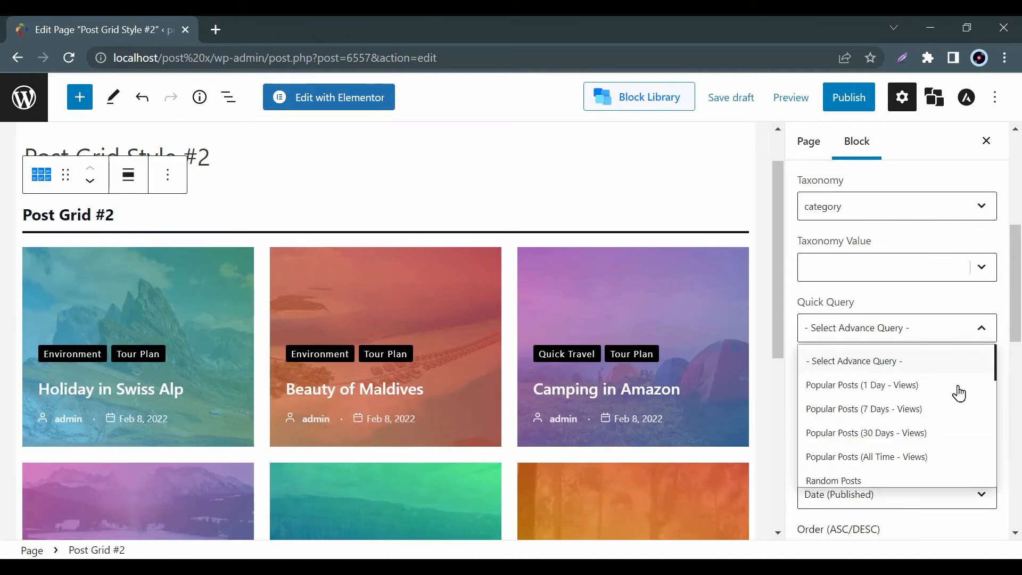
scroll("down", 3)
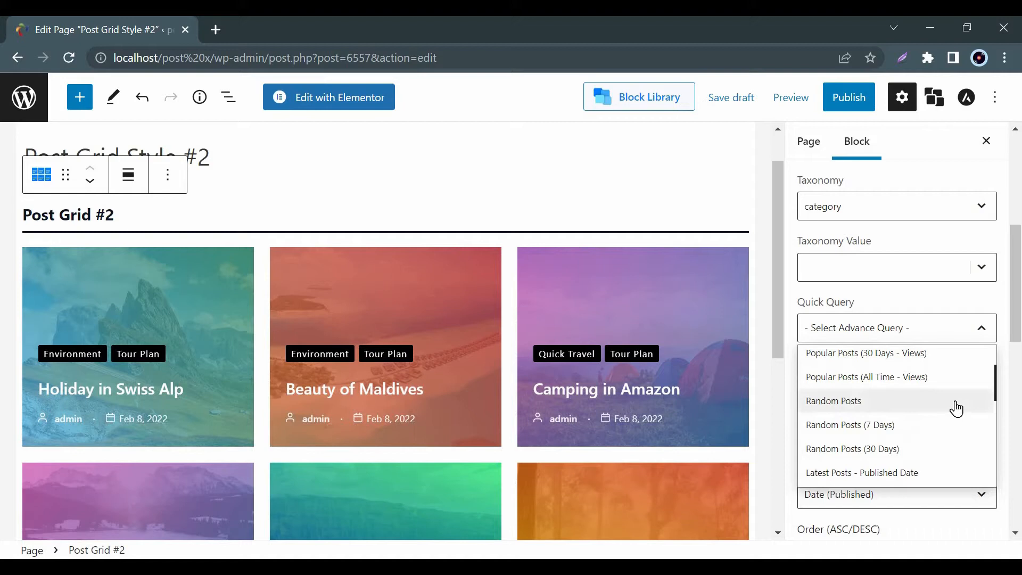
scroll("down", 3)
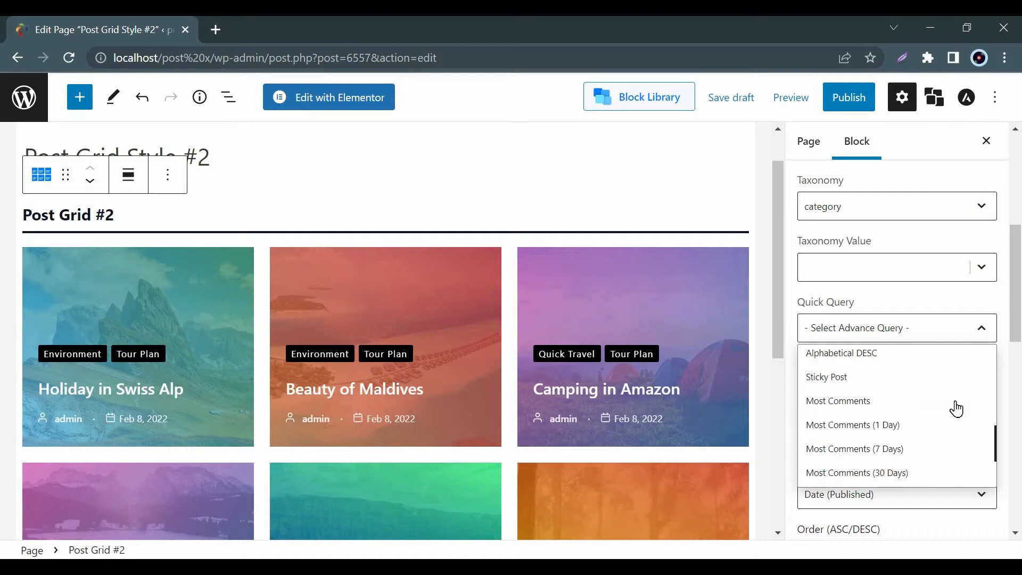
scroll("down", 3)
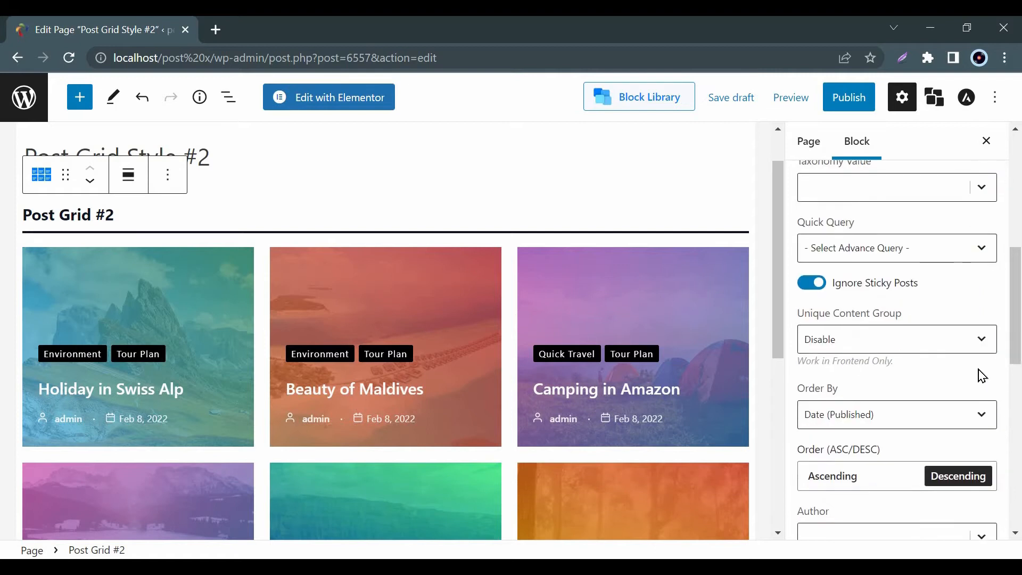
left_click(897, 339)
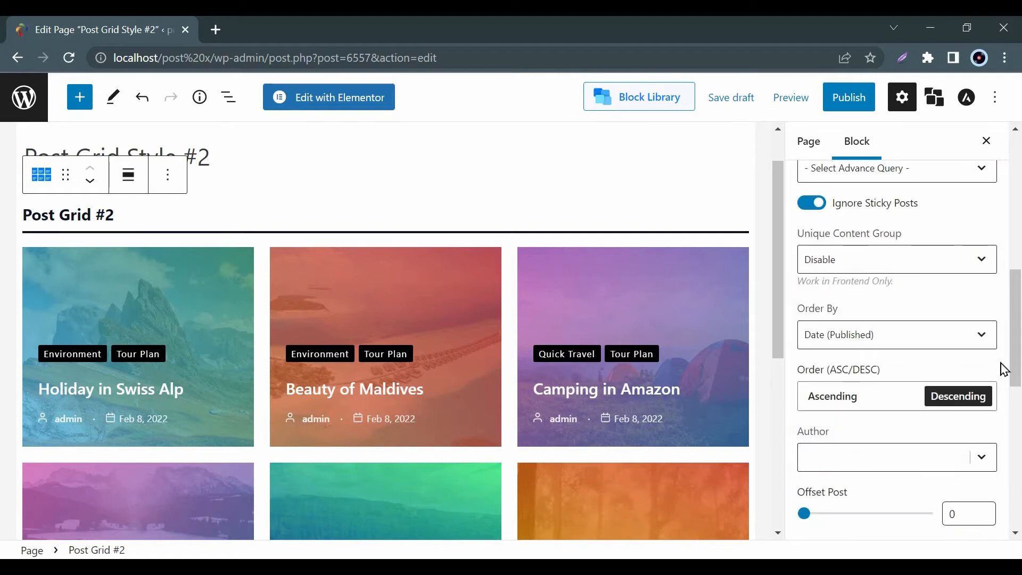
left_click(897, 334)
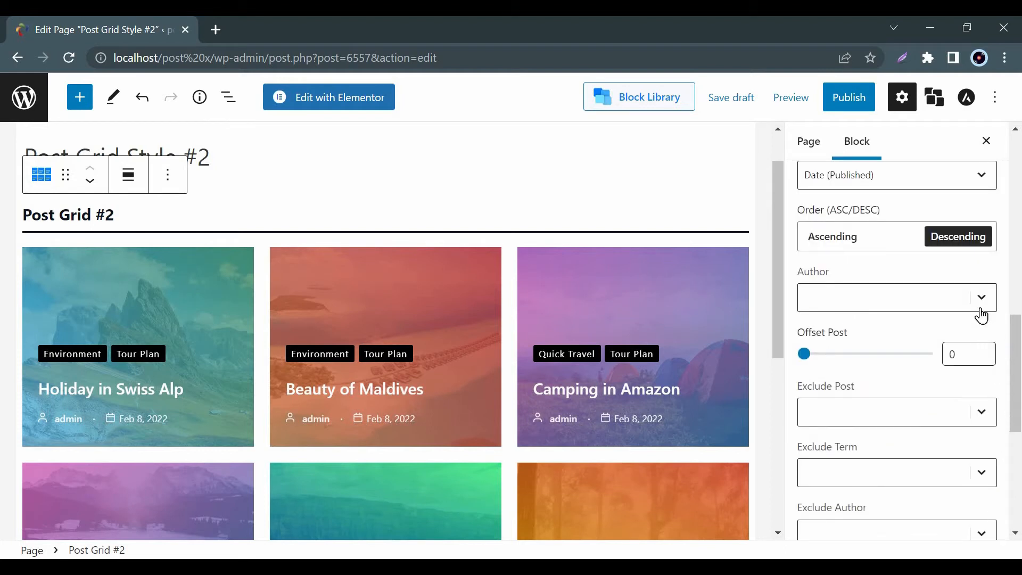
left_click(982, 297)
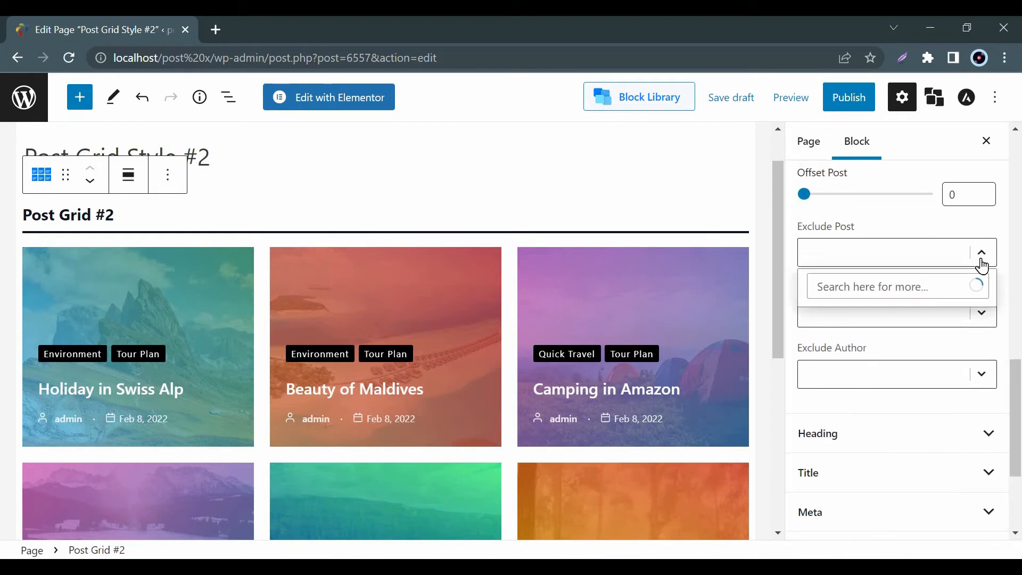
left_click(981, 253)
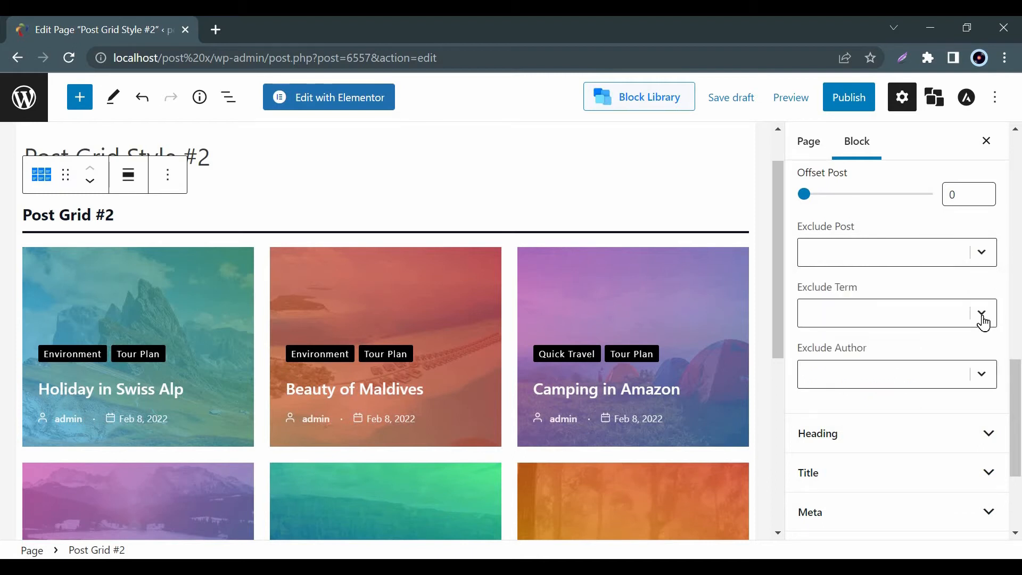
mouse_move(986, 377)
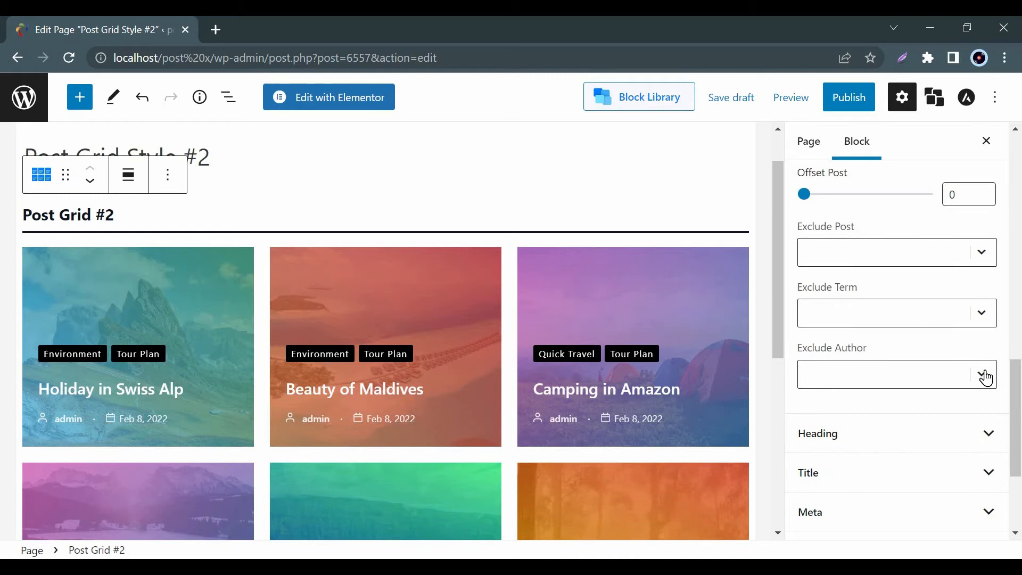
mouse_move(991, 351)
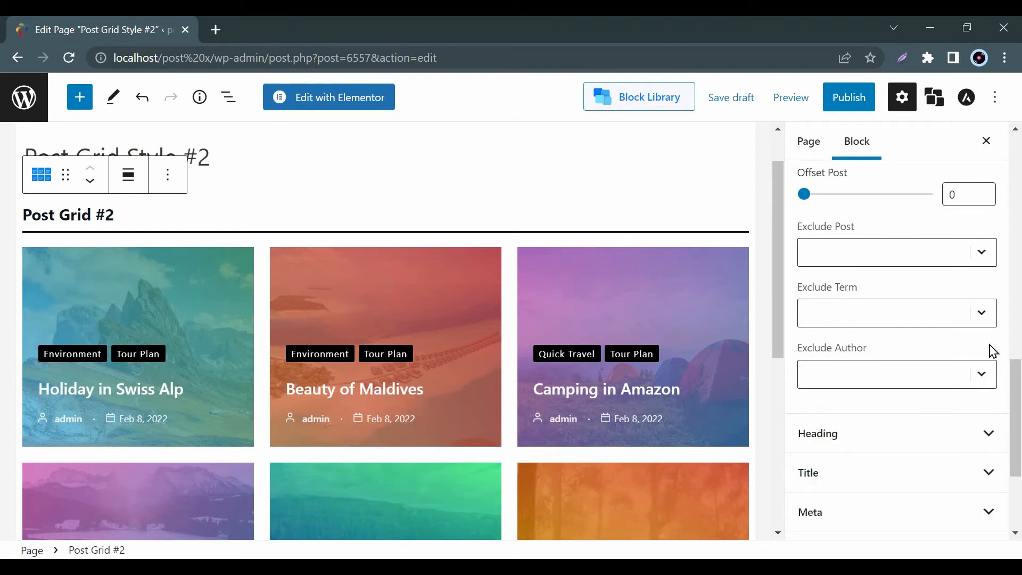
scroll("down", 3)
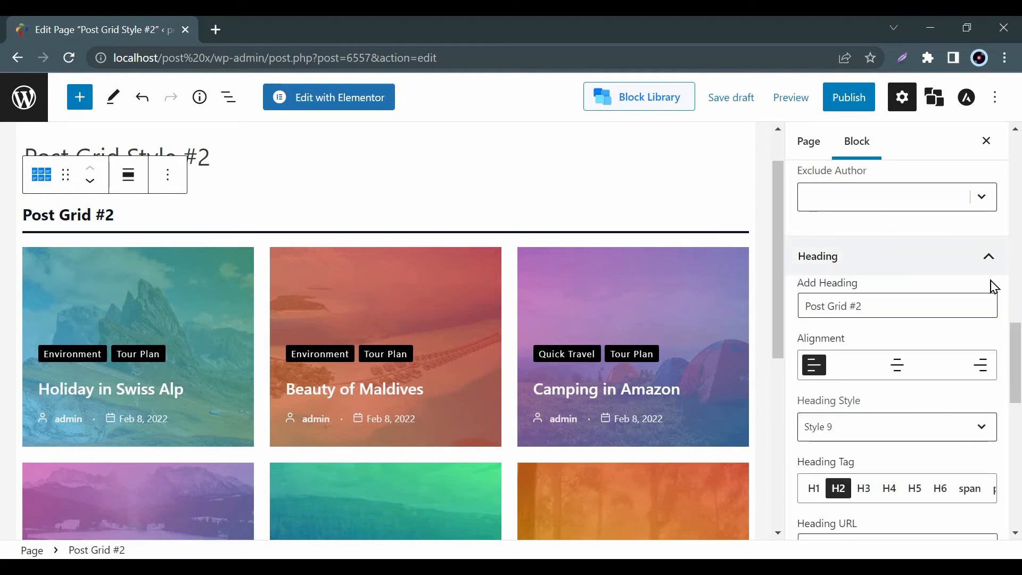
Step: Expand the Heading and Title panels to show the H3 title tag with meta under title
left_click(896, 364)
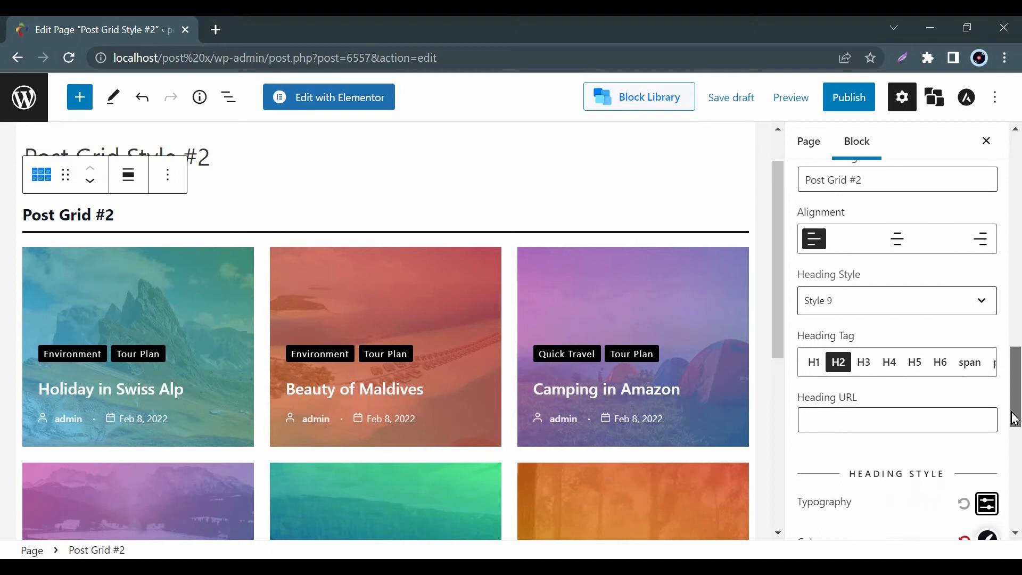
scroll("down", 3)
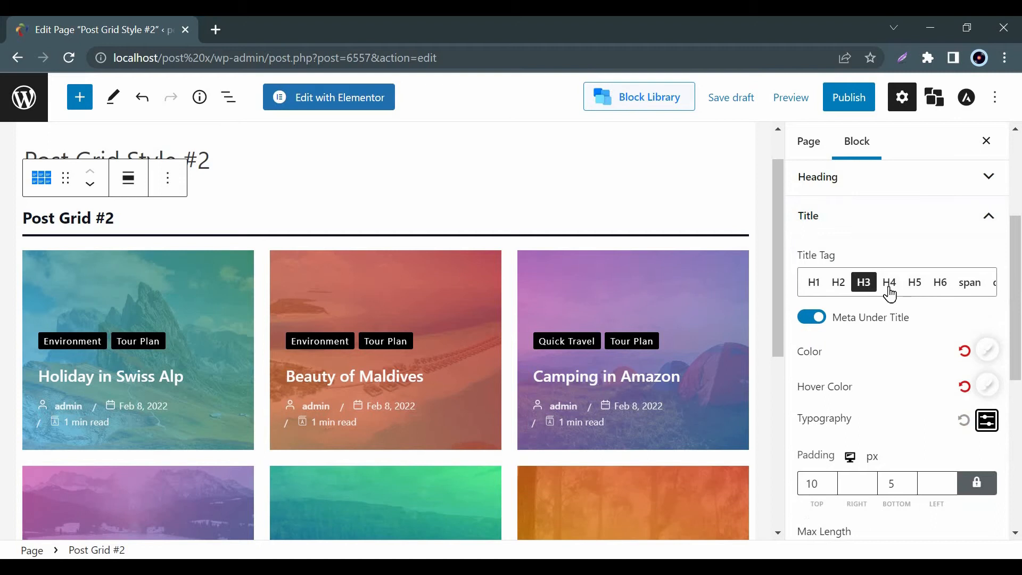
mouse_move(988, 354)
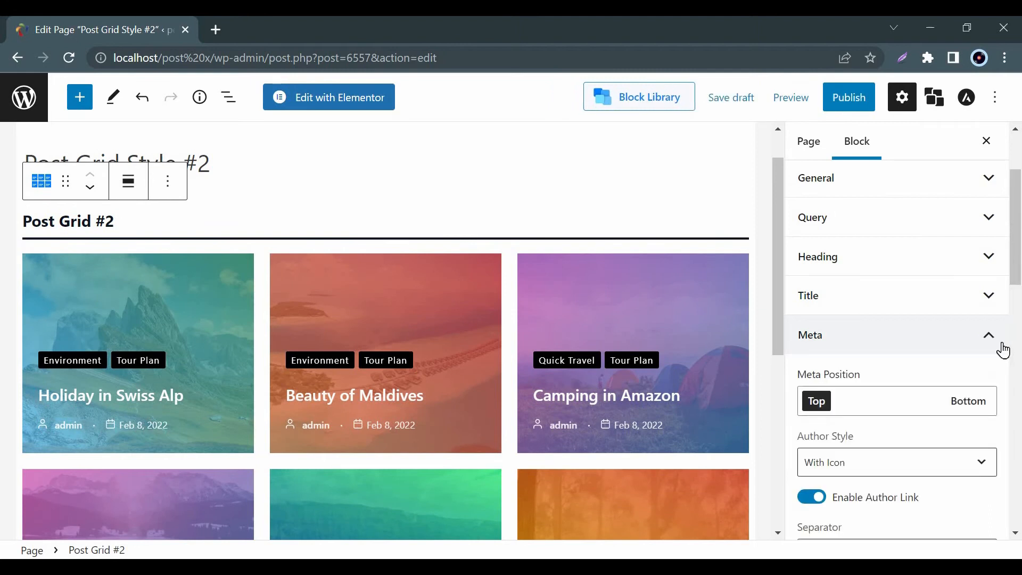
Step: Change the Meta separator between author and date from a dot to Slash
scroll("down", 3)
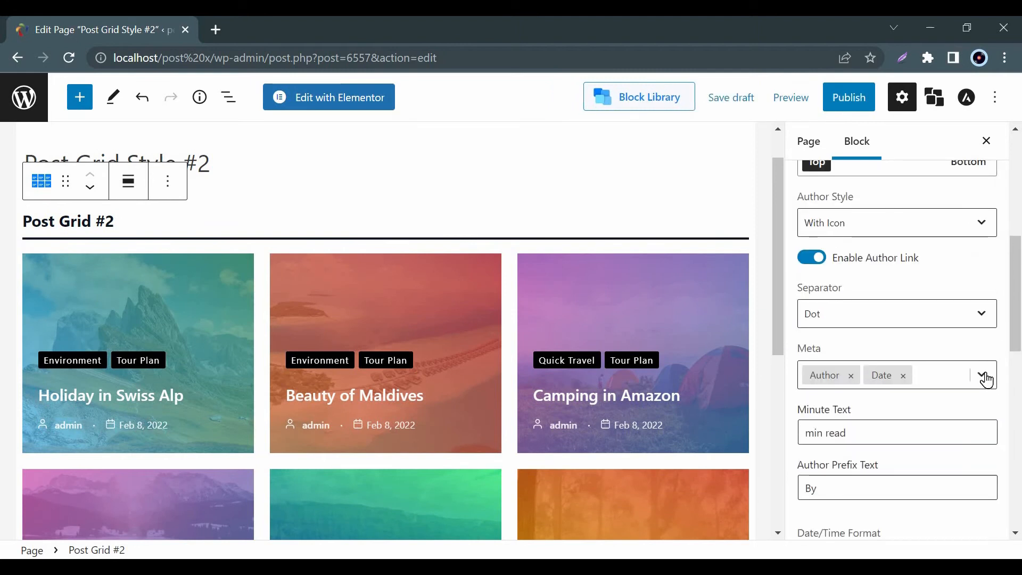
left_click(984, 374)
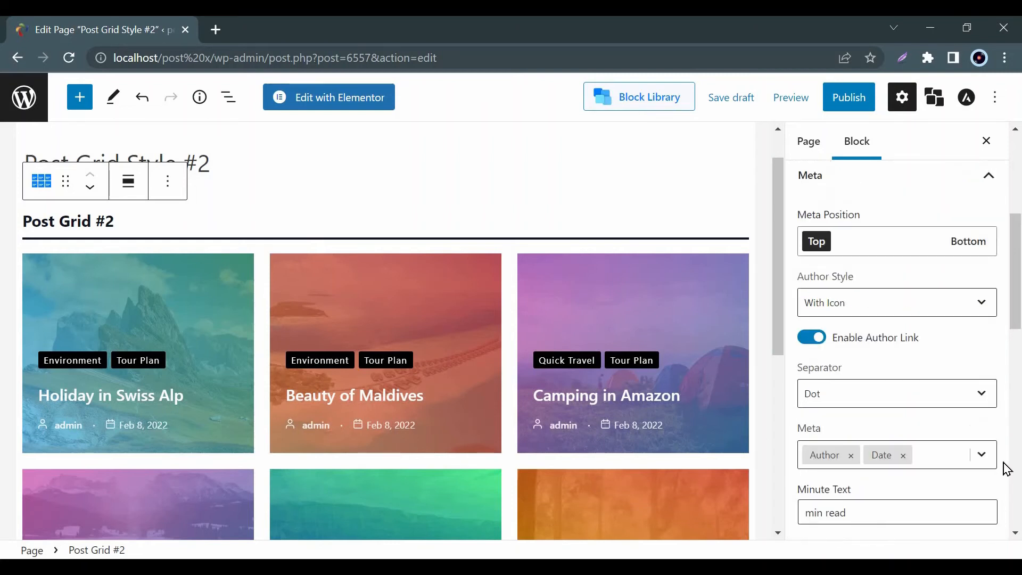
mouse_move(1004, 364)
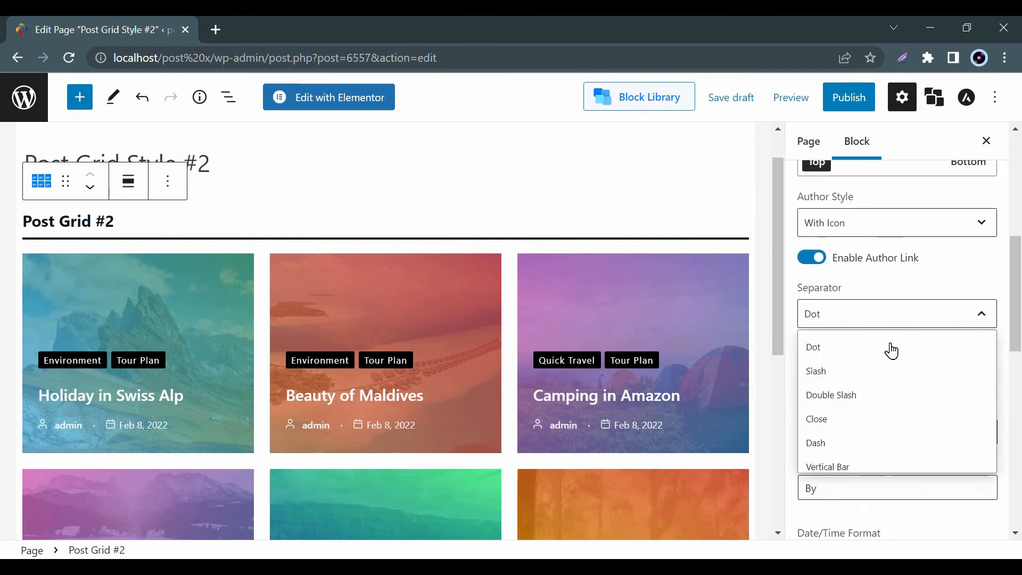
left_click(815, 371)
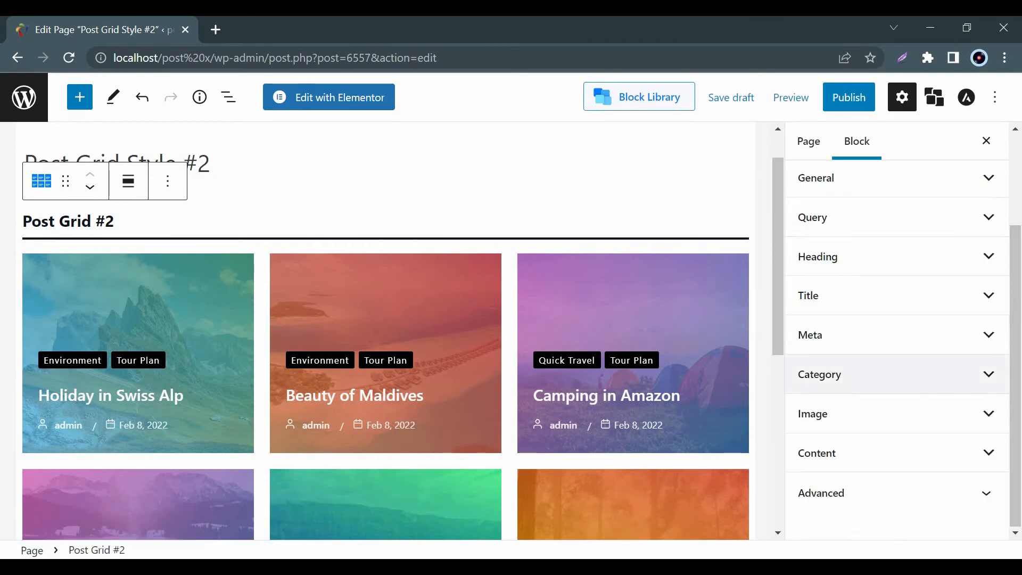
left_click(895, 279)
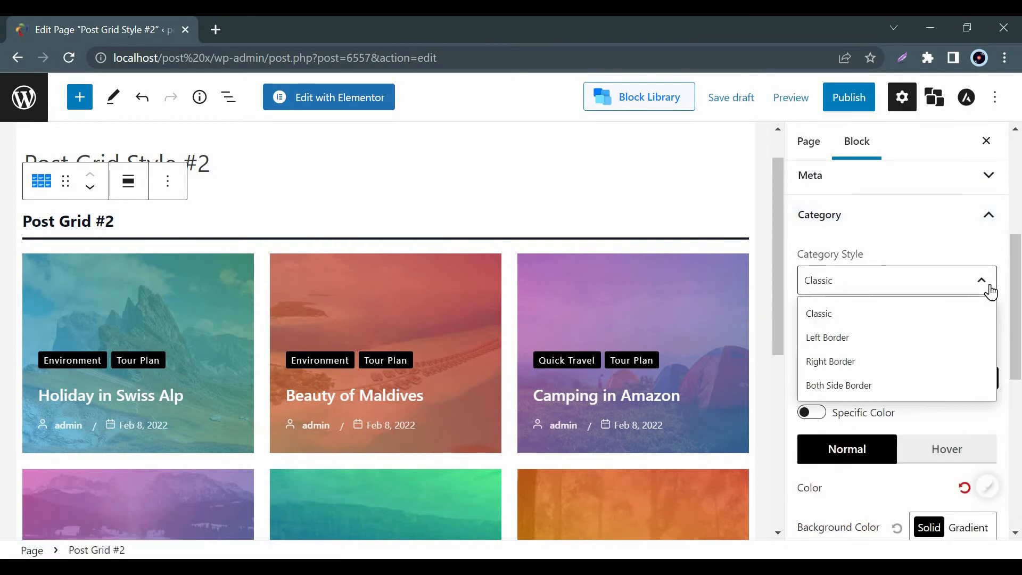
mouse_move(1005, 357)
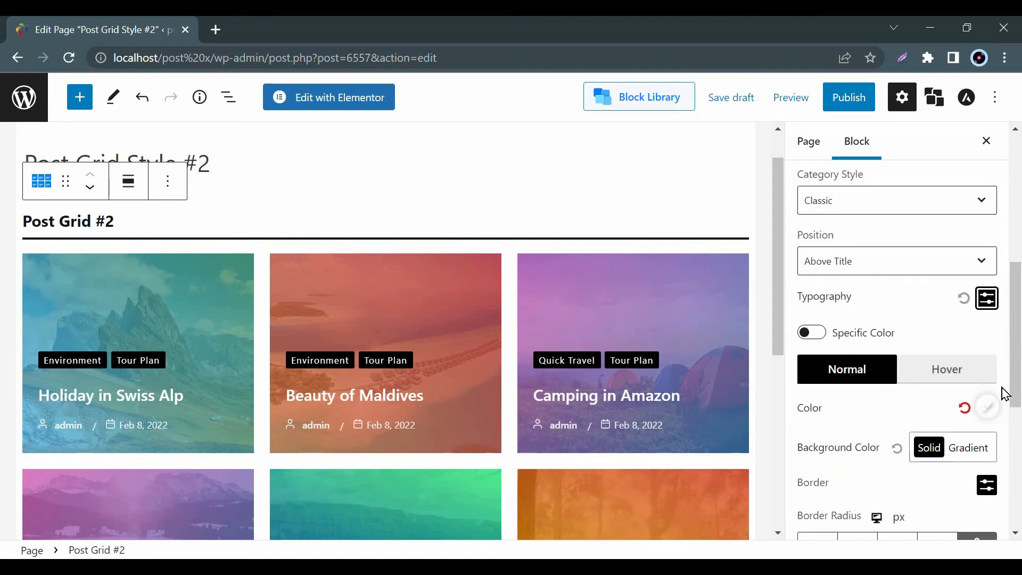
left_click(813, 413)
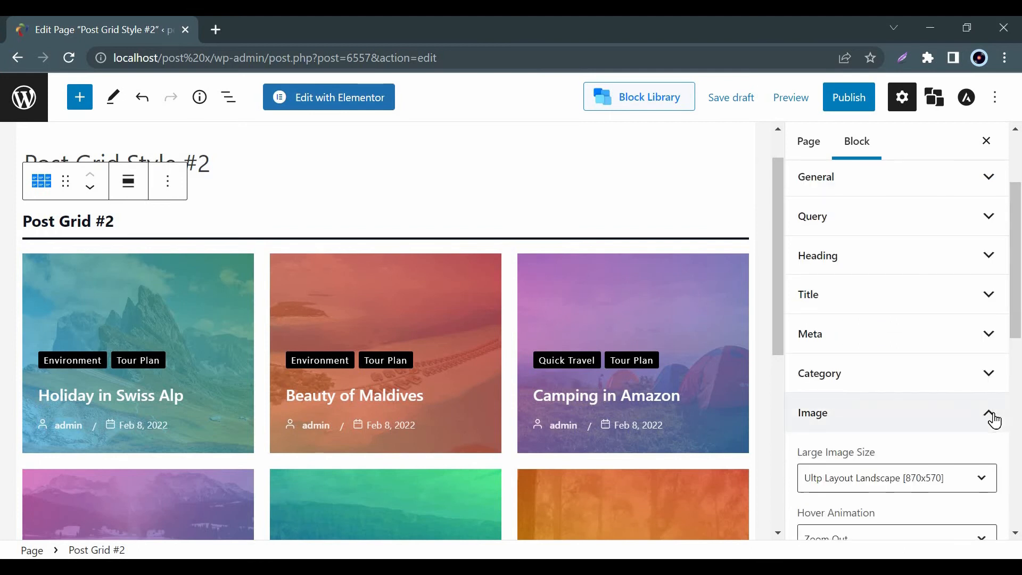
left_click(897, 319)
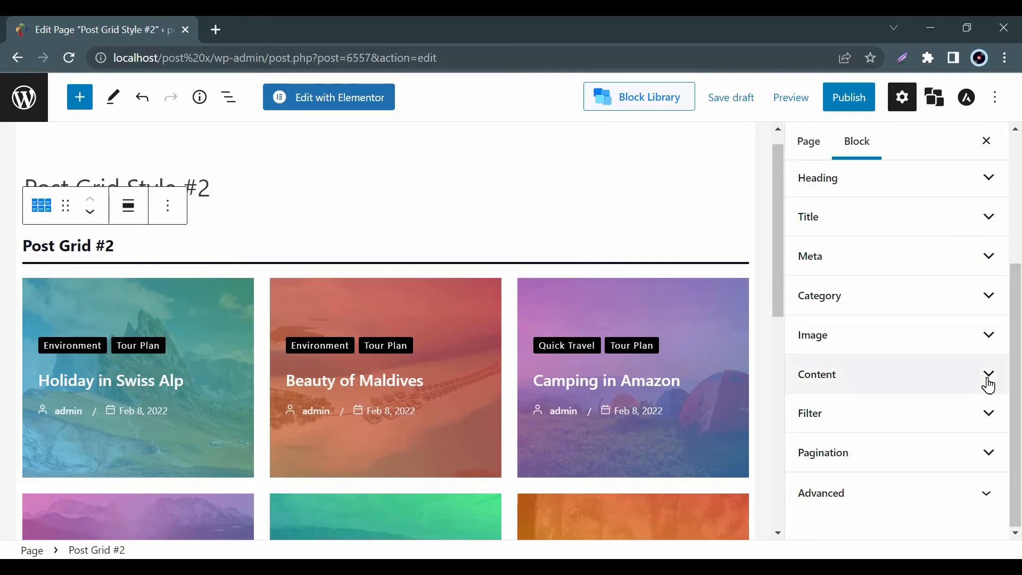
Step: Enable post excerpts with Slide Up content animation and adjust the Excerpt Limit
left_click(817, 374)
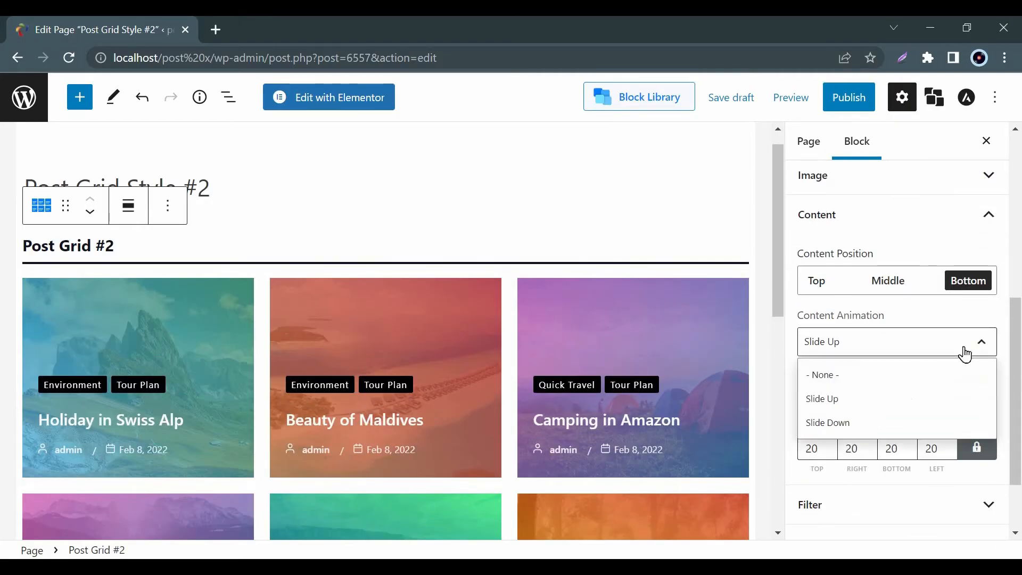
left_click(822, 398)
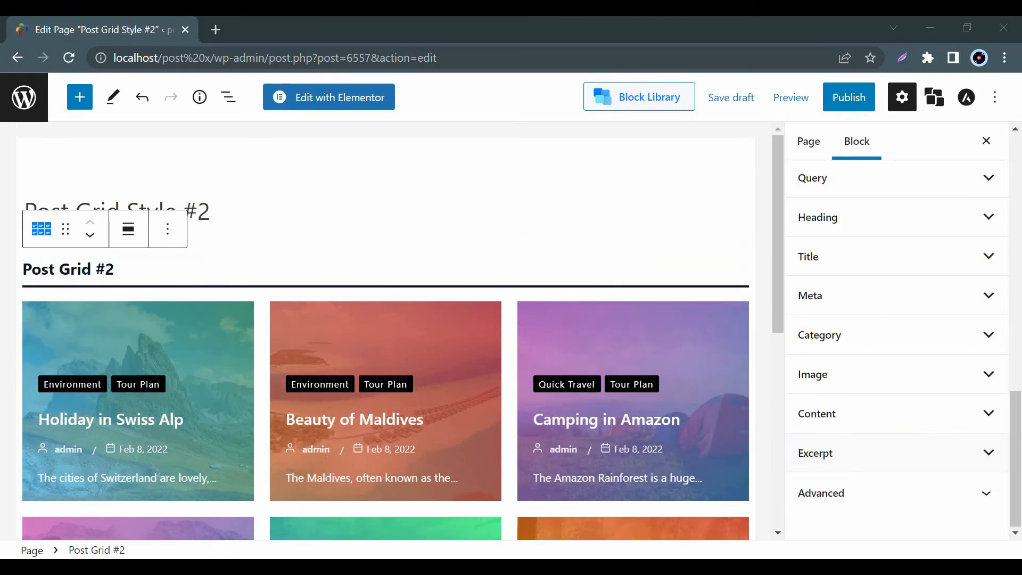
scroll("down", 3)
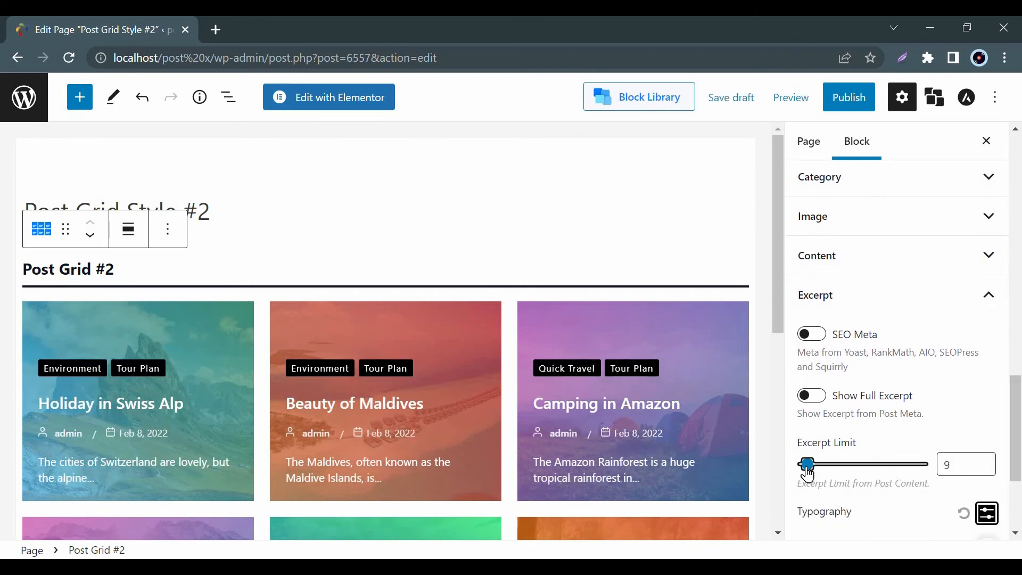
left_click_drag(808, 464, 806, 463)
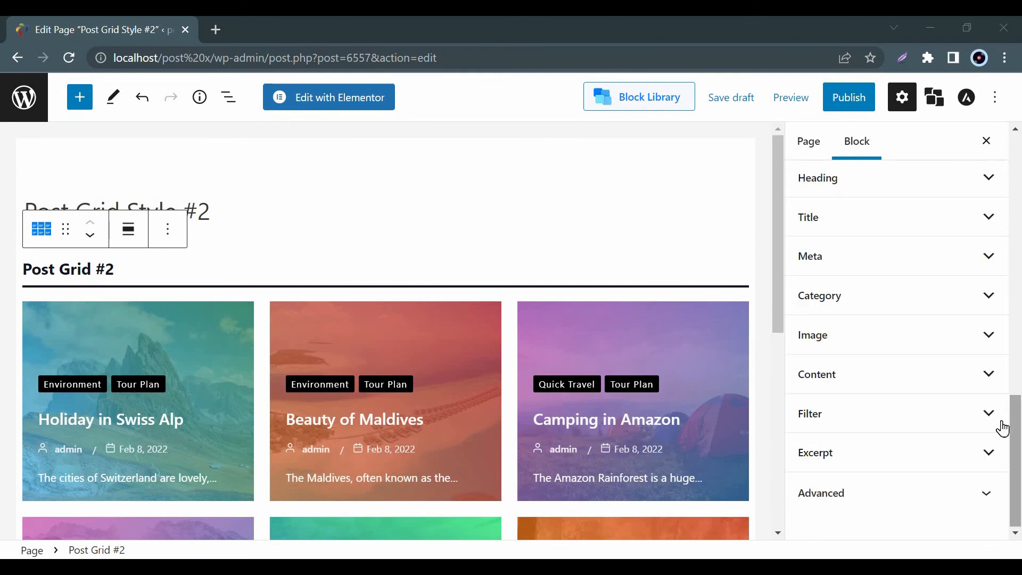
Step: Set Filter Type to category with Environment and Quick Travel as filter values
left_click(811, 414)
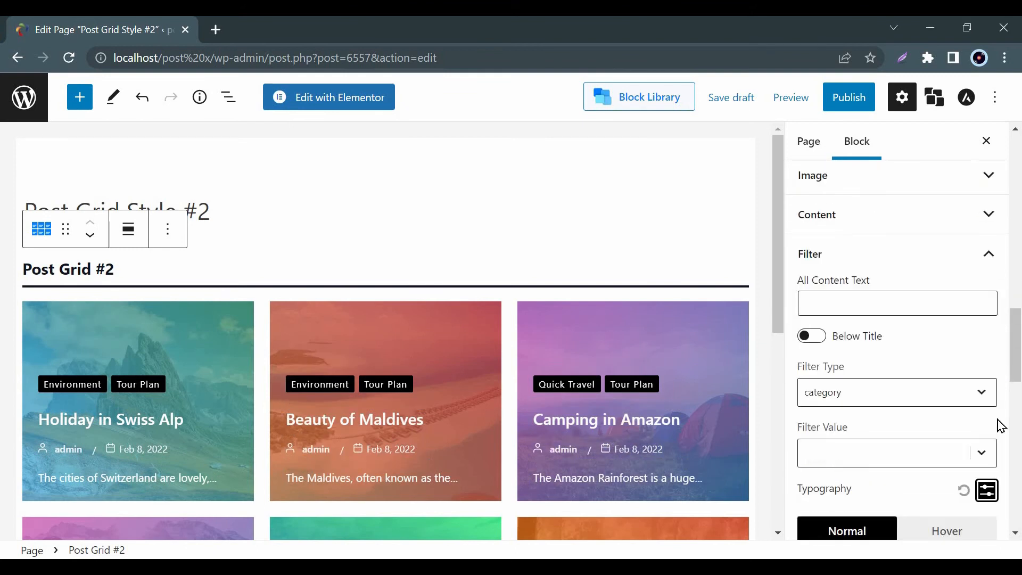
left_click(896, 392)
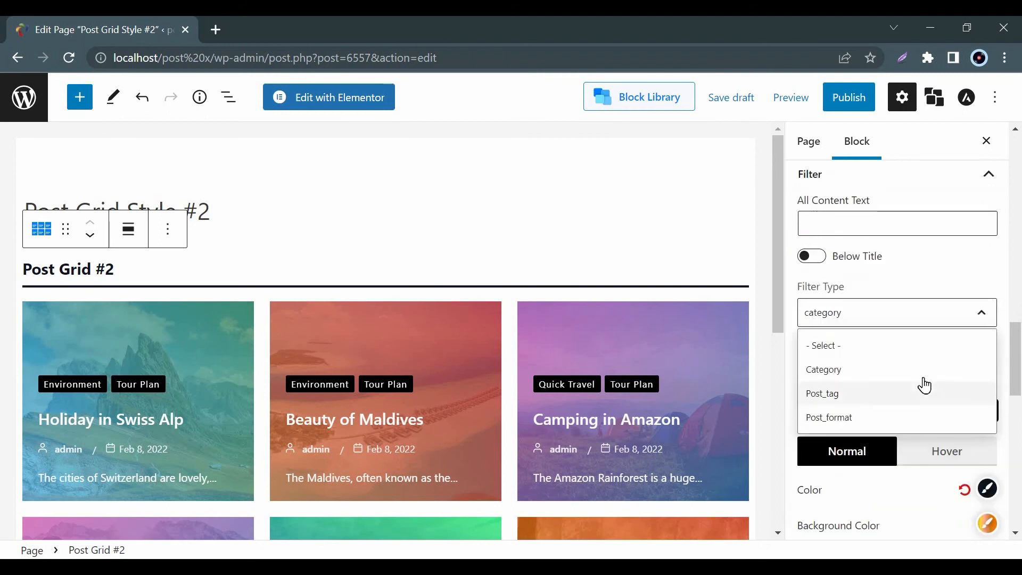
left_click(824, 369)
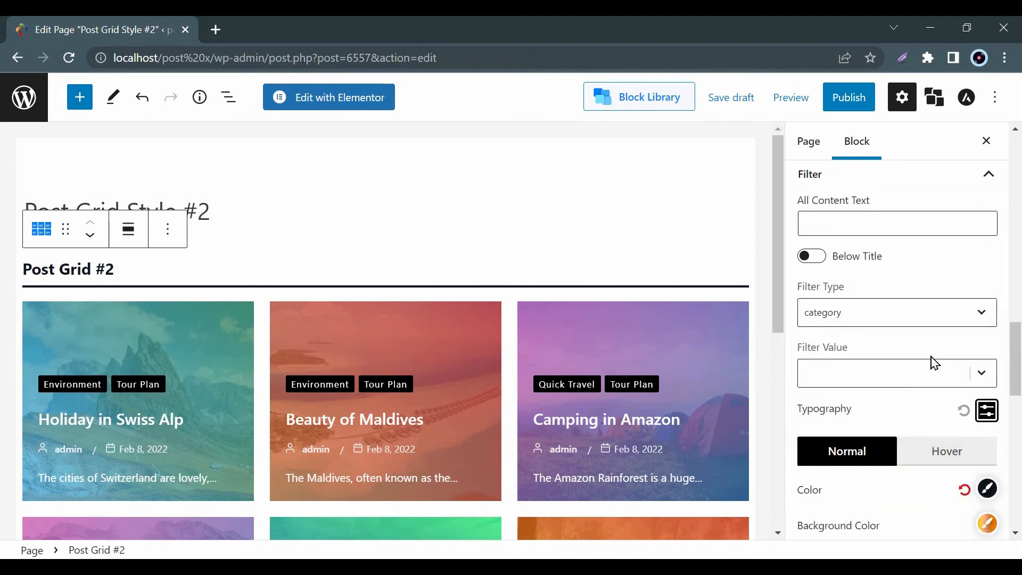
left_click(886, 372)
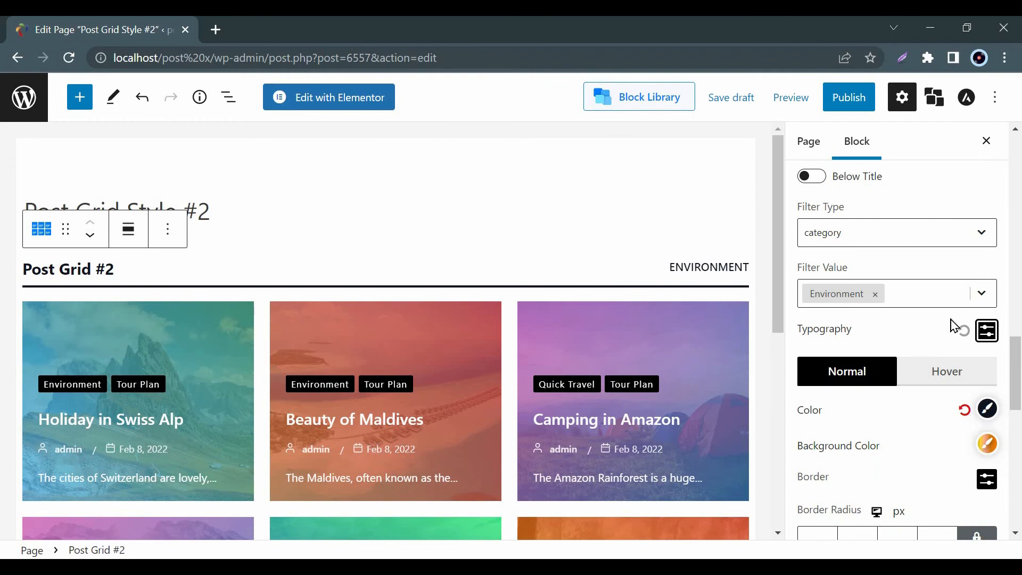
left_click(982, 293)
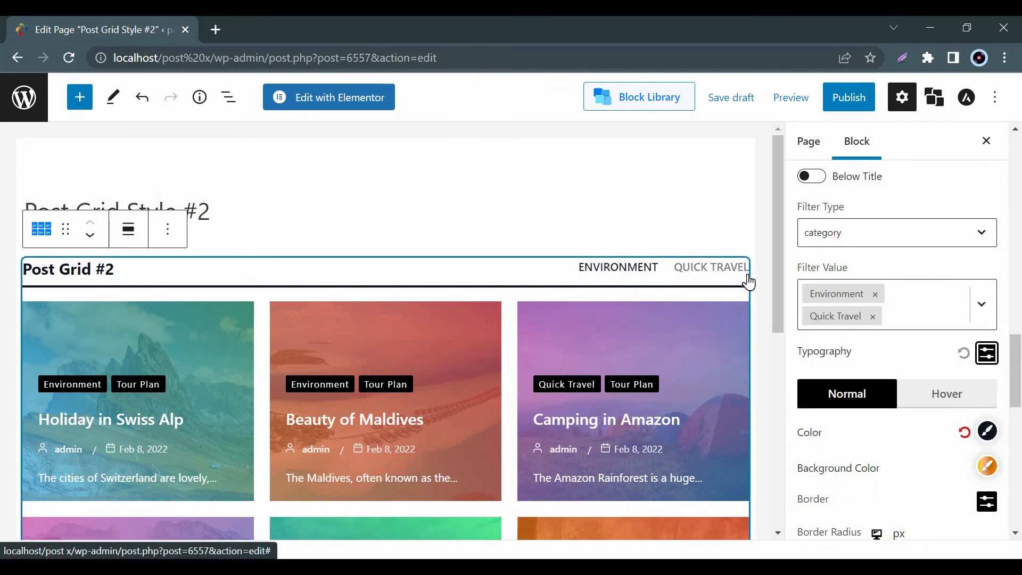
scroll("down", 3)
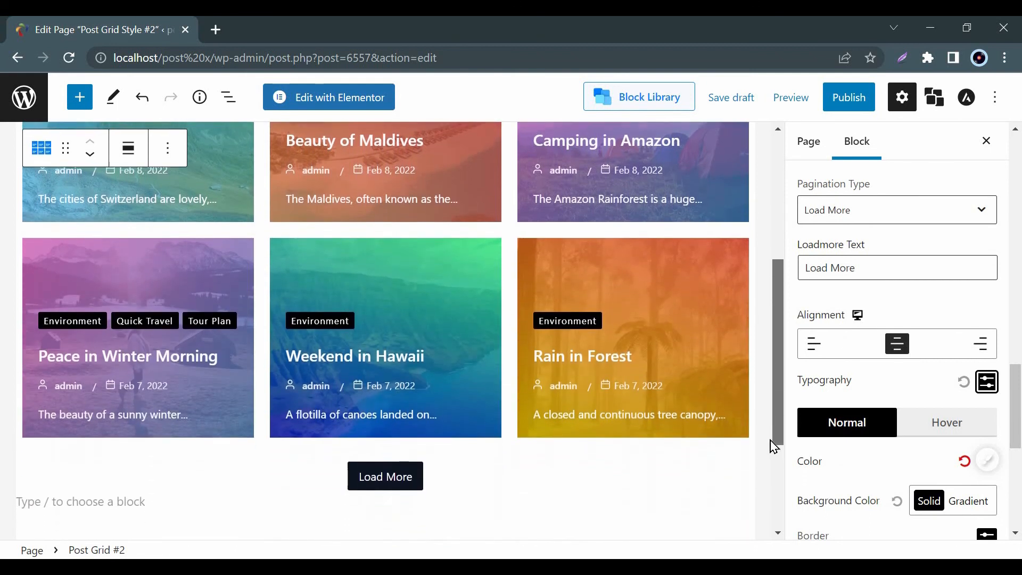
Step: Change Pagination Type from Load More to Pagination and review its style settings
left_click(896, 209)
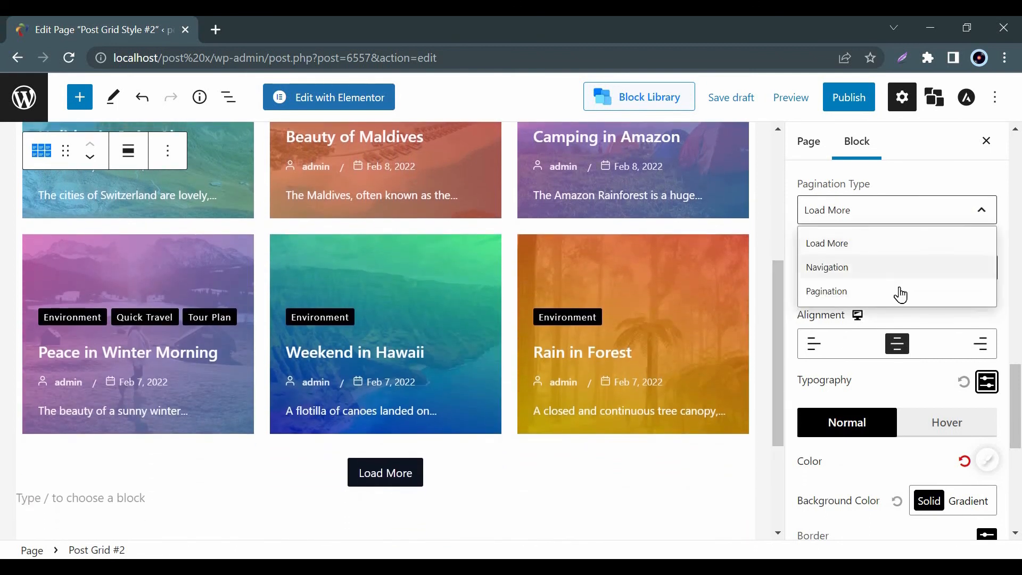
left_click(827, 291)
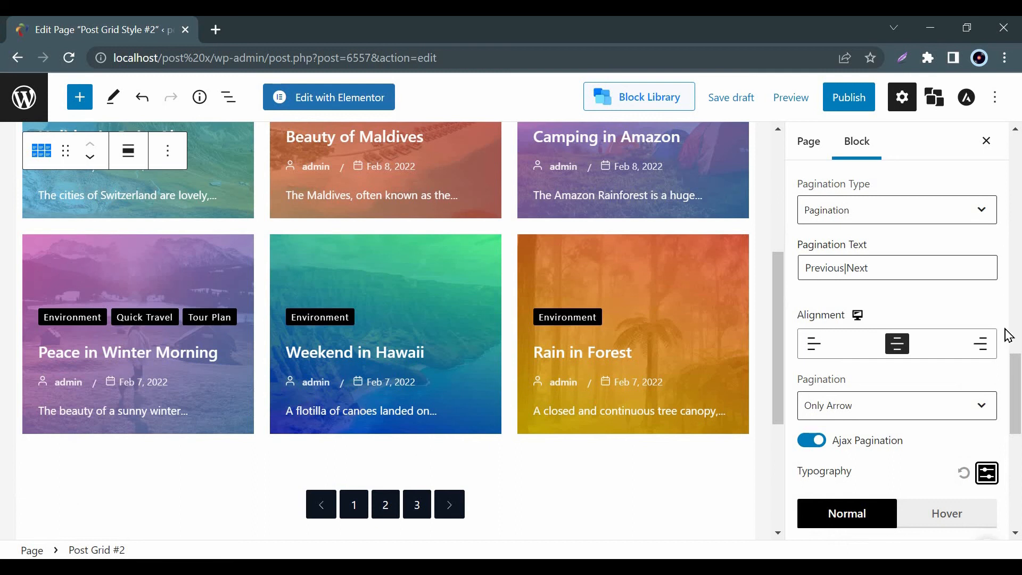
left_click(897, 405)
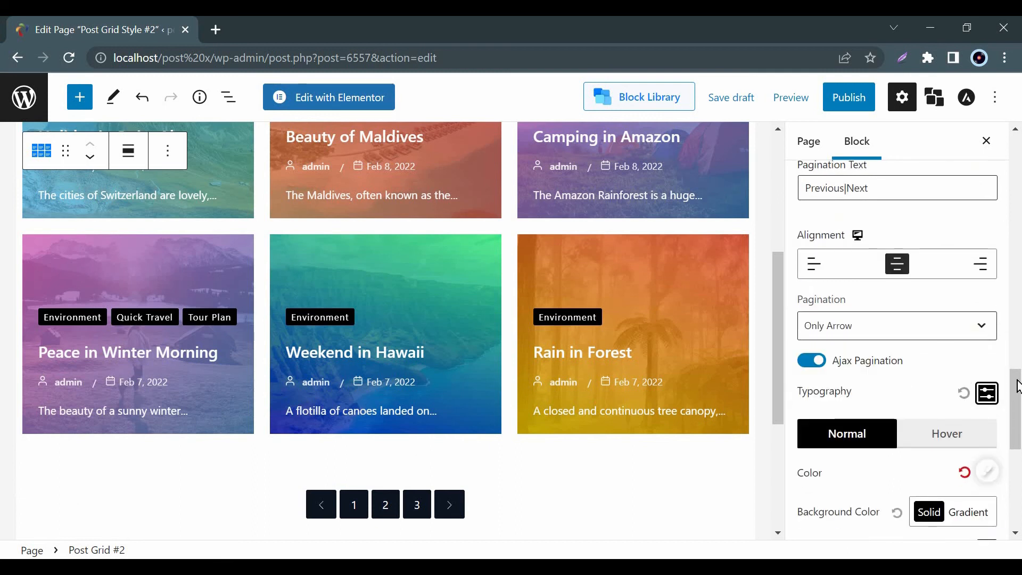
scroll("down", 3)
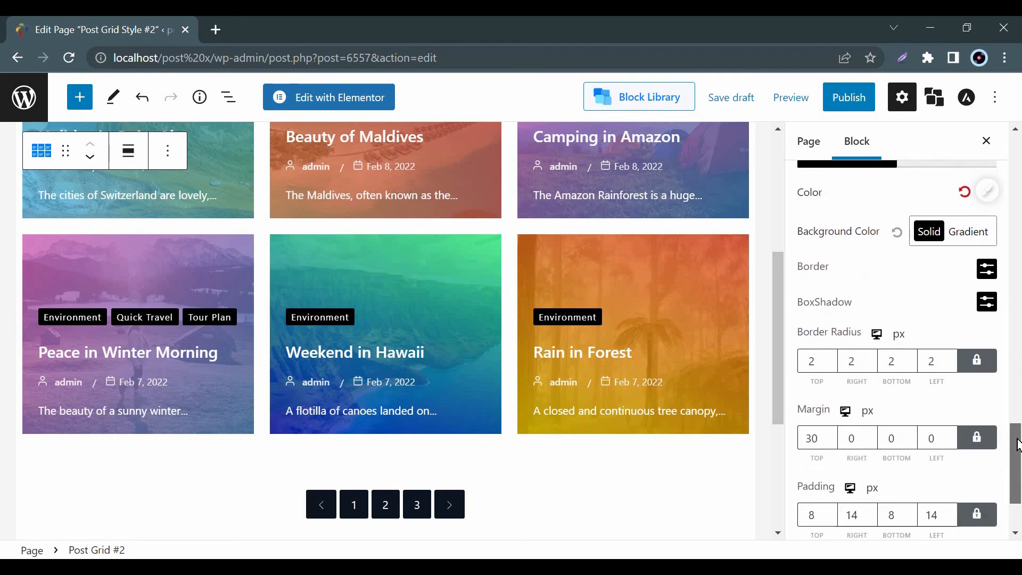
scroll("down", 3)
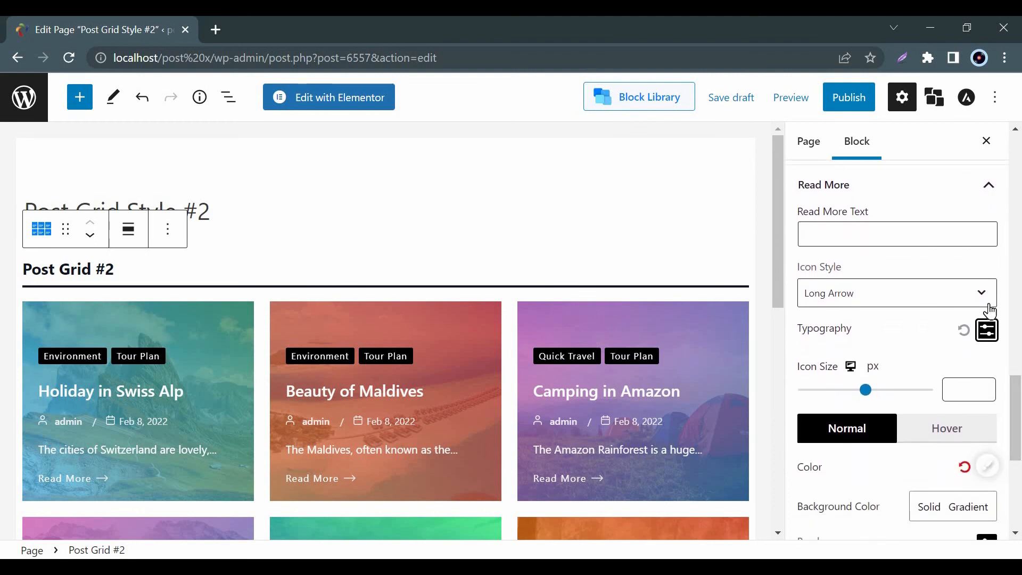
Step: Set the Read More Icon Style to Angle and review the remaining Read More options
left_click(897, 293)
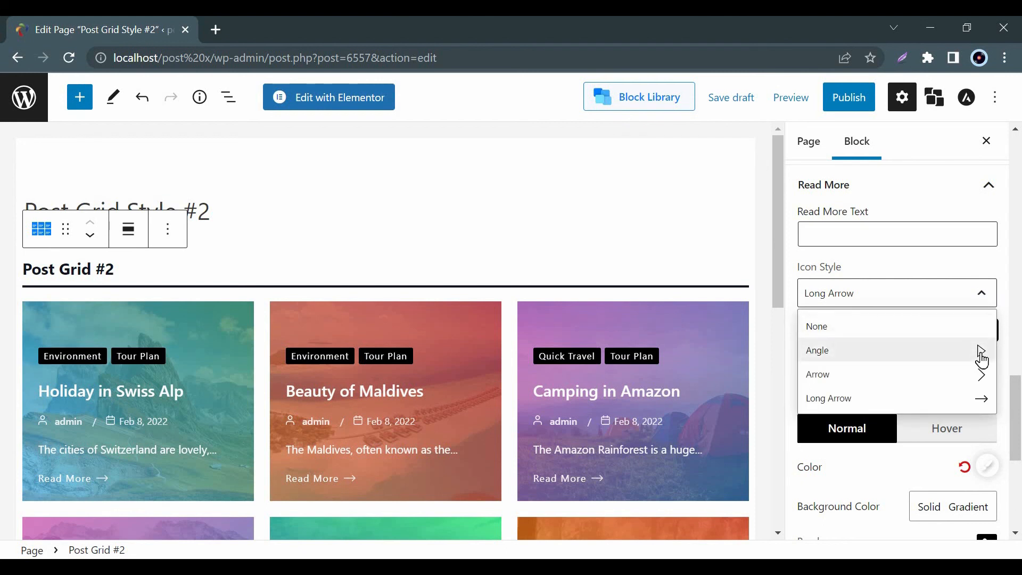
left_click(818, 350)
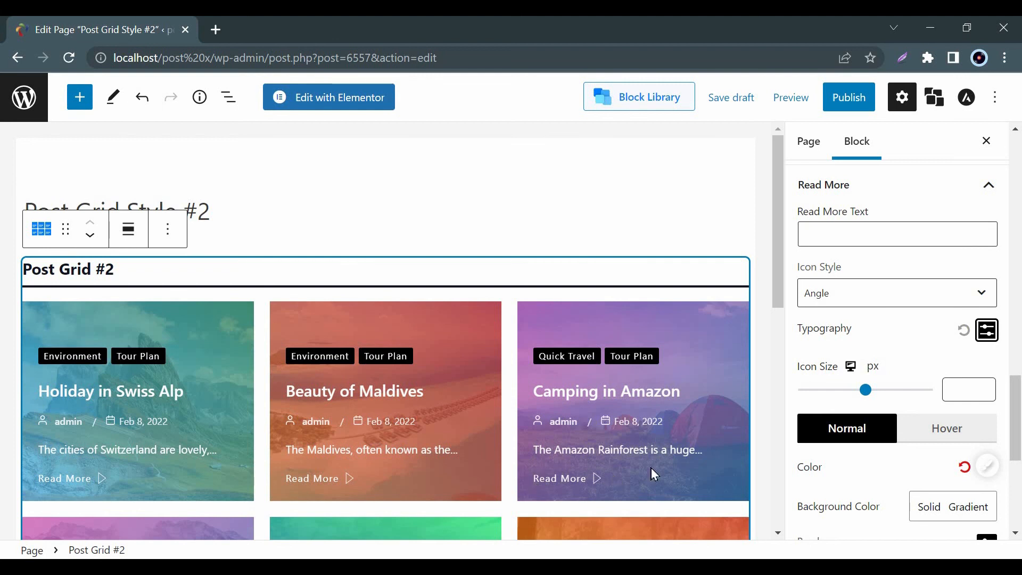
scroll("down", 3)
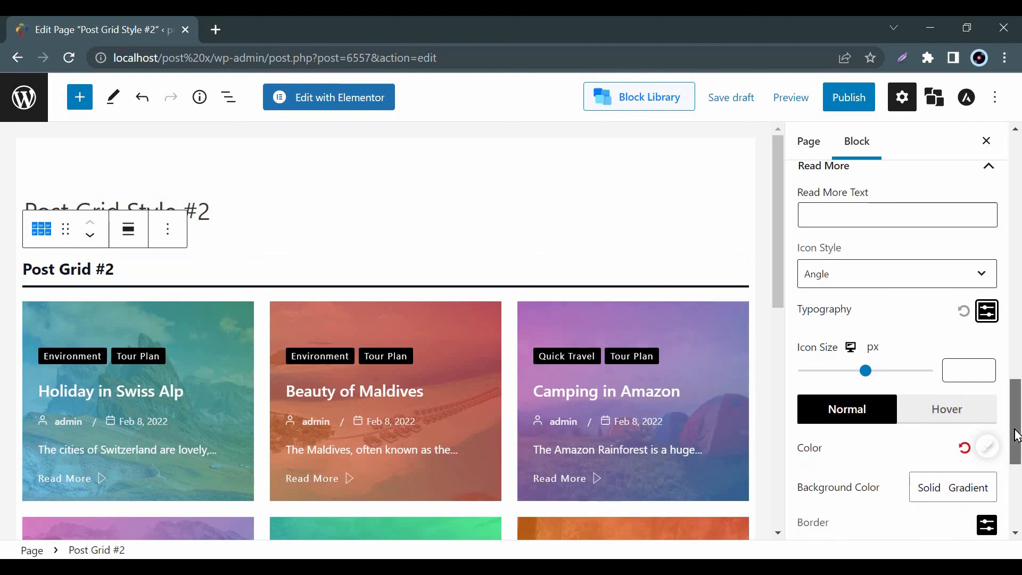
scroll("down", 3)
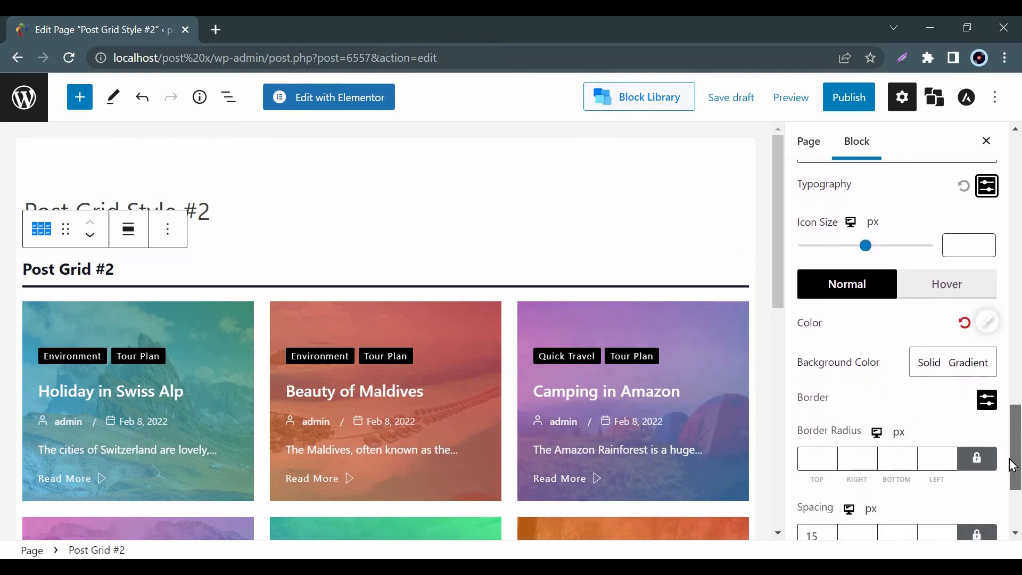